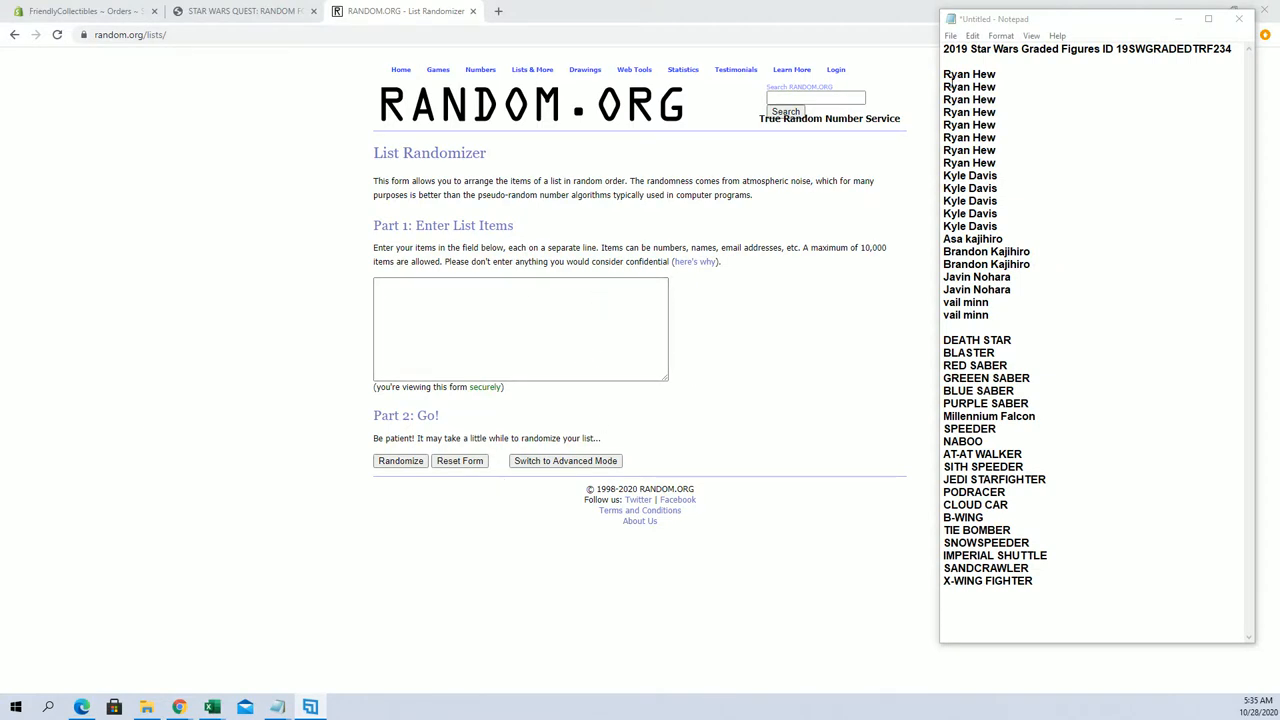
Paste the 20 owner names into the List Randomizer, reshuffle several times and select the final order.
right_click(1000, 280)
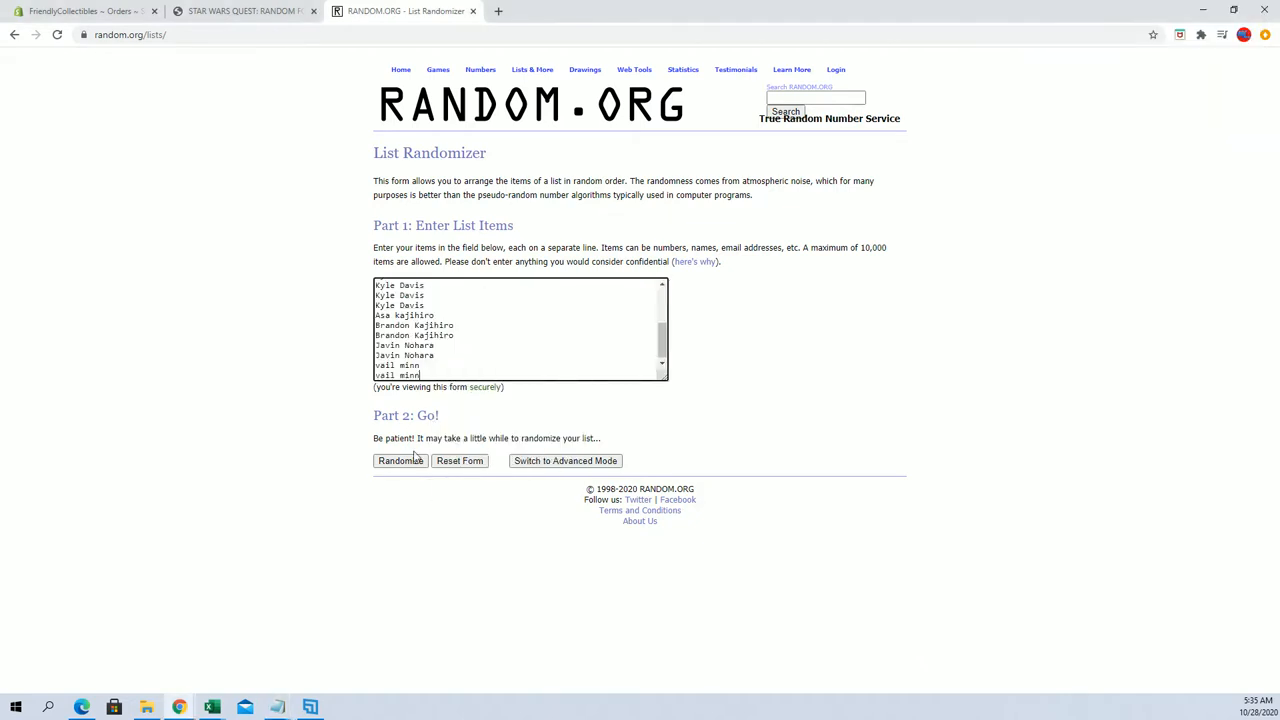
left_click(400, 460)
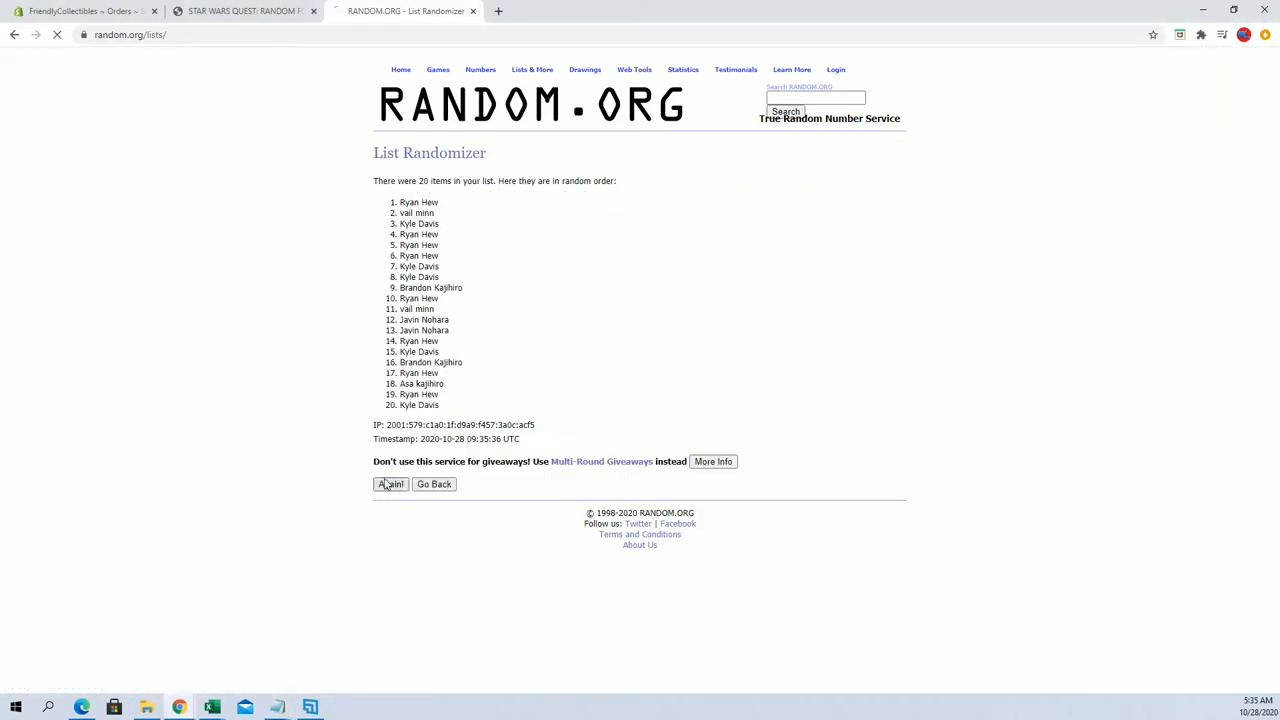
left_click(390, 484)
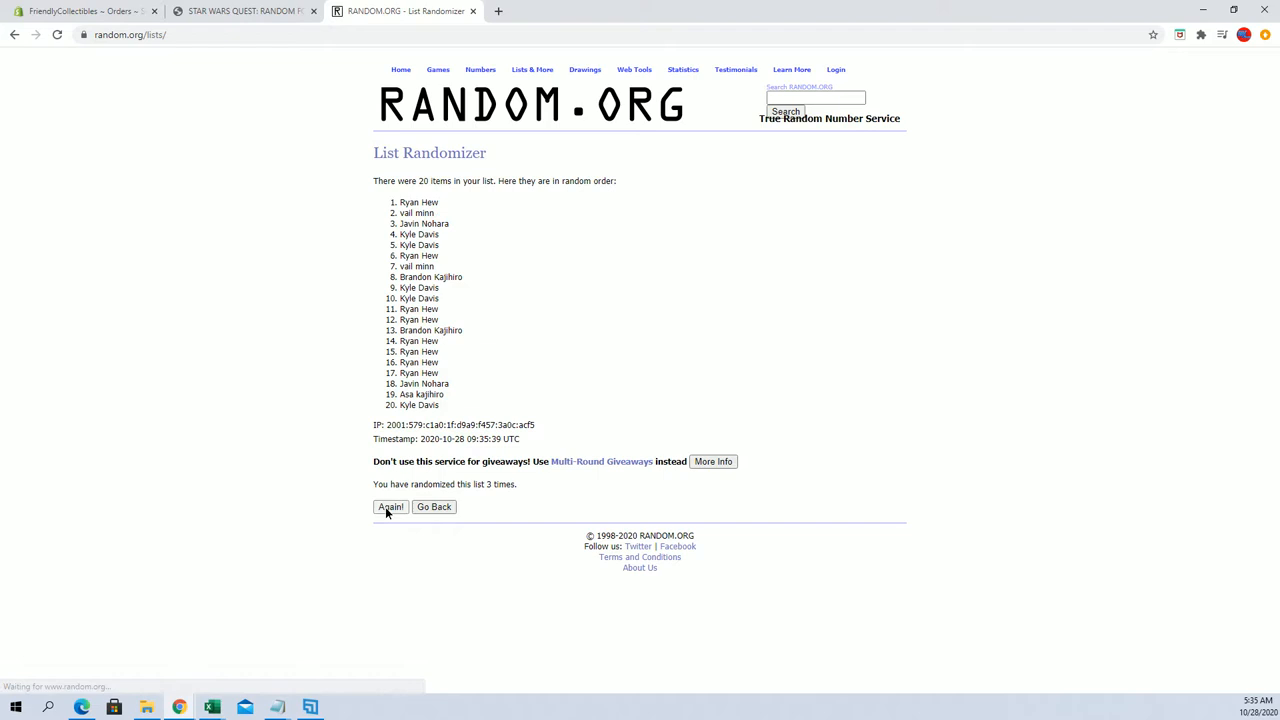
left_click(390, 507)
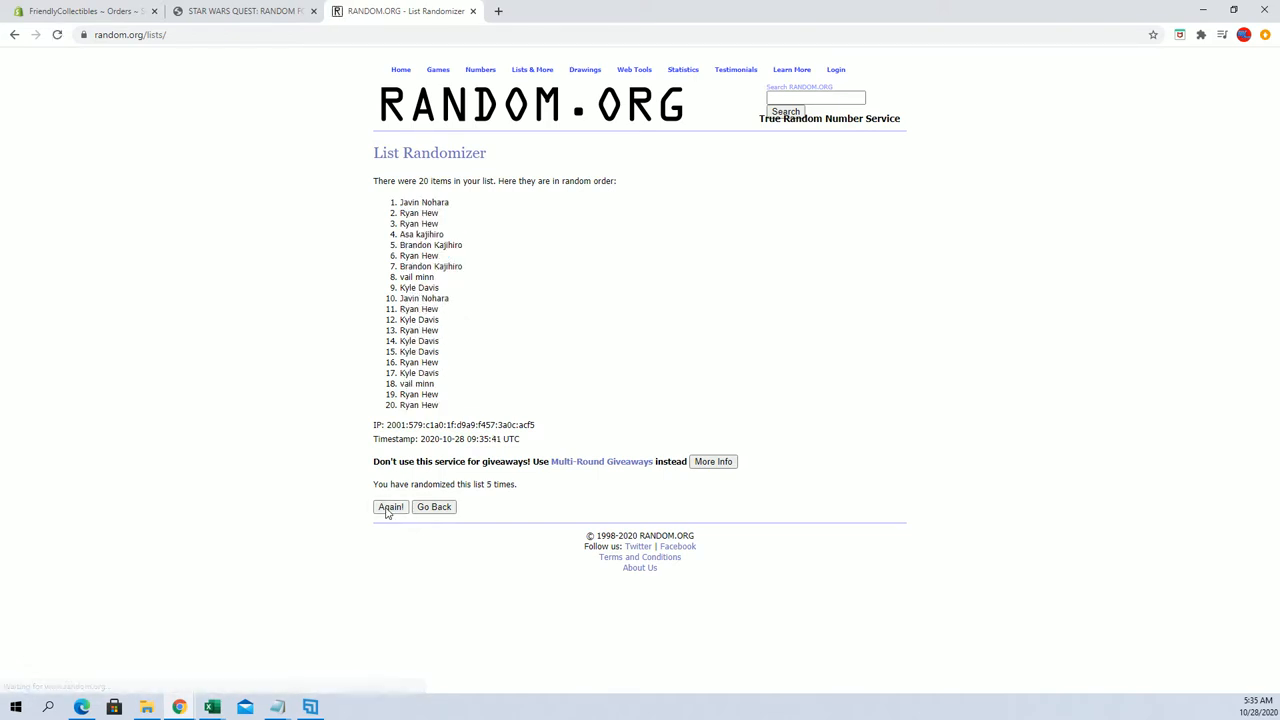
left_click(390, 507)
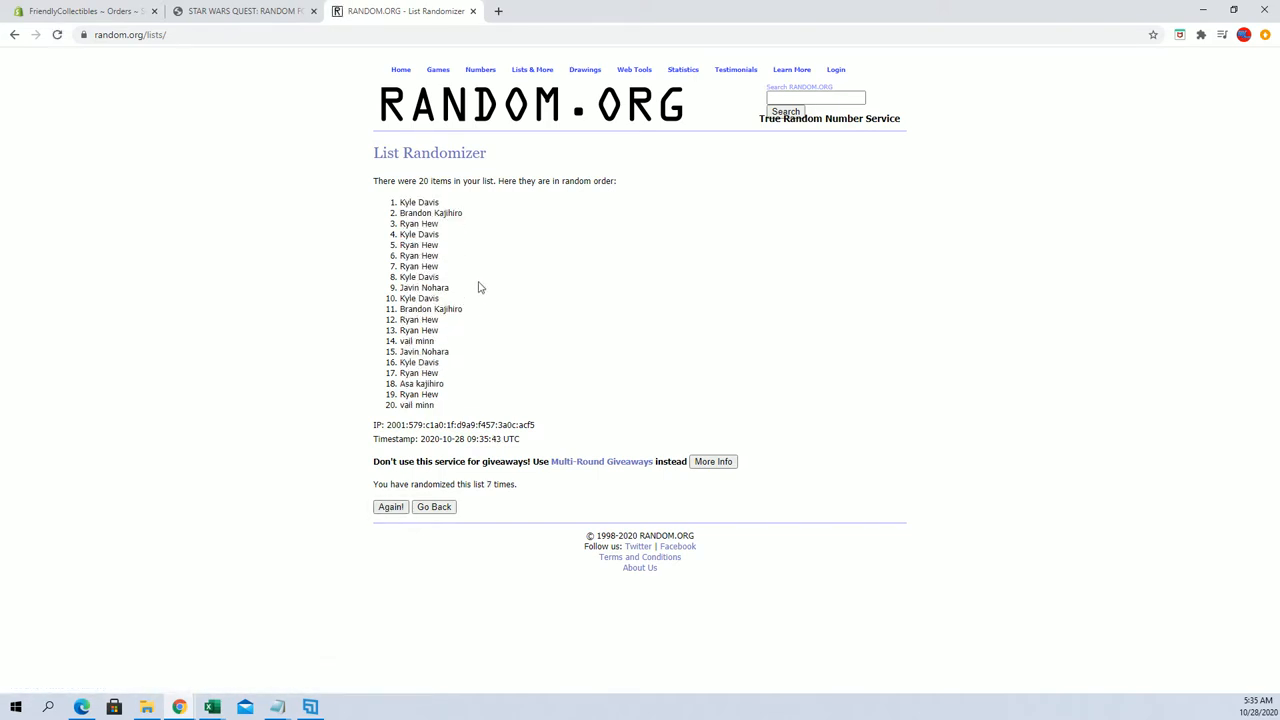
left_click_drag(400, 202, 432, 340)
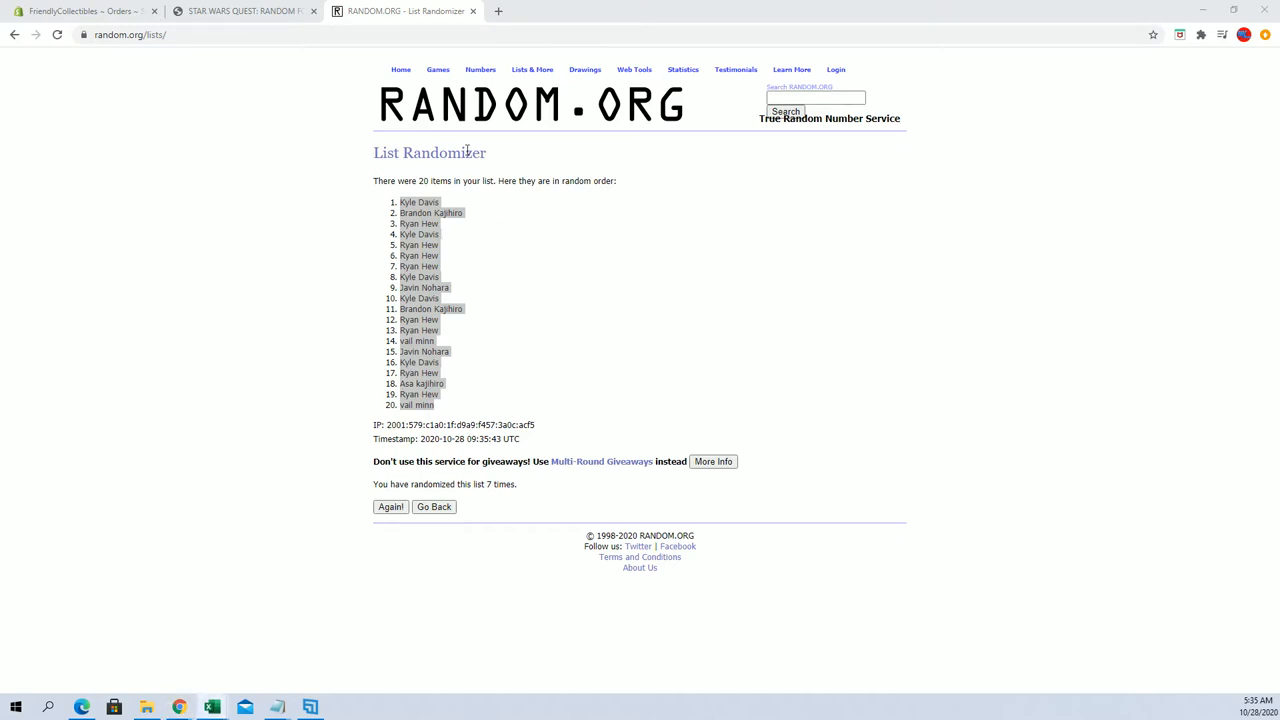
mouse_move(418, 148)
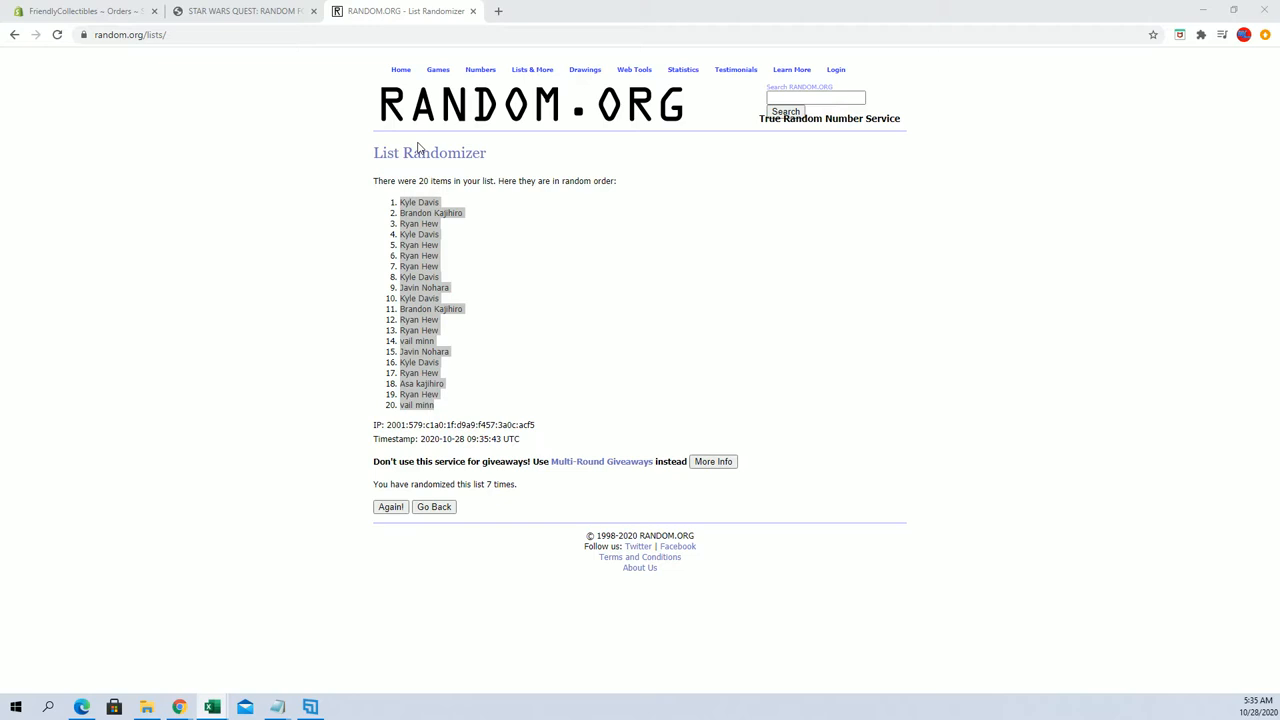
Head a maximized new workbook with OWNERS in A1 and CHARACTERS in B1.
left_click(210, 707)
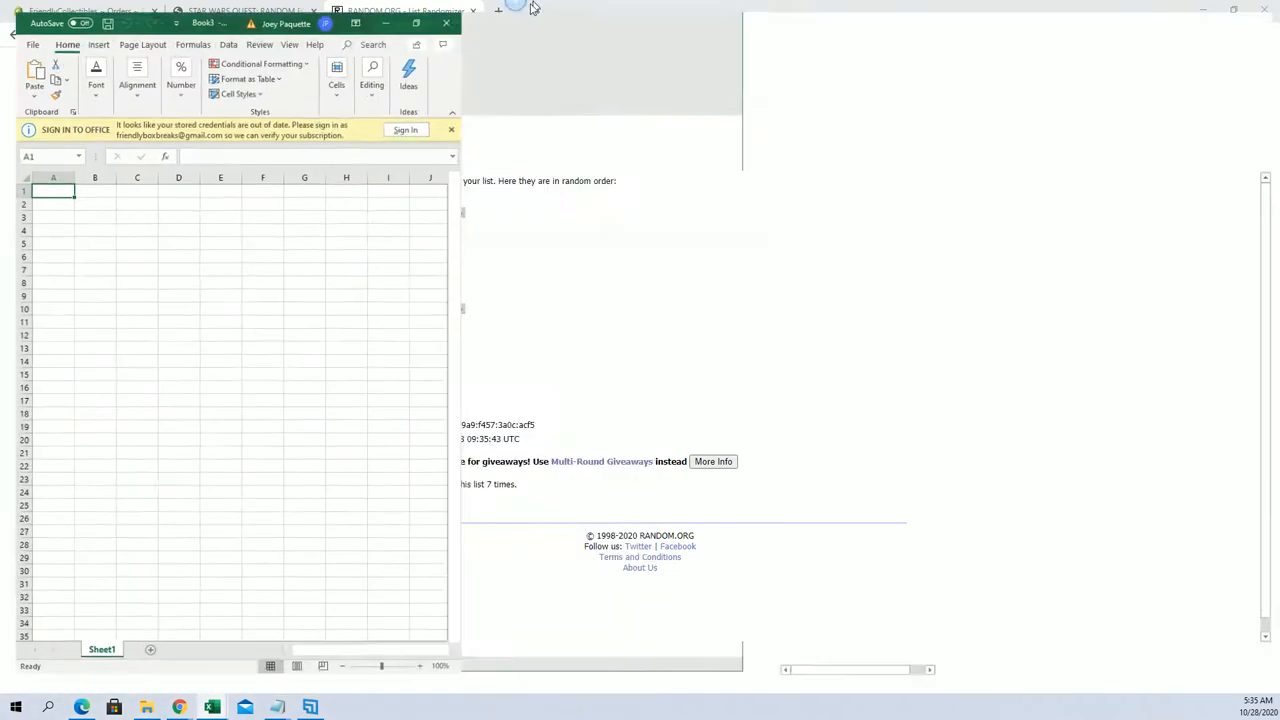
left_click(416, 23)
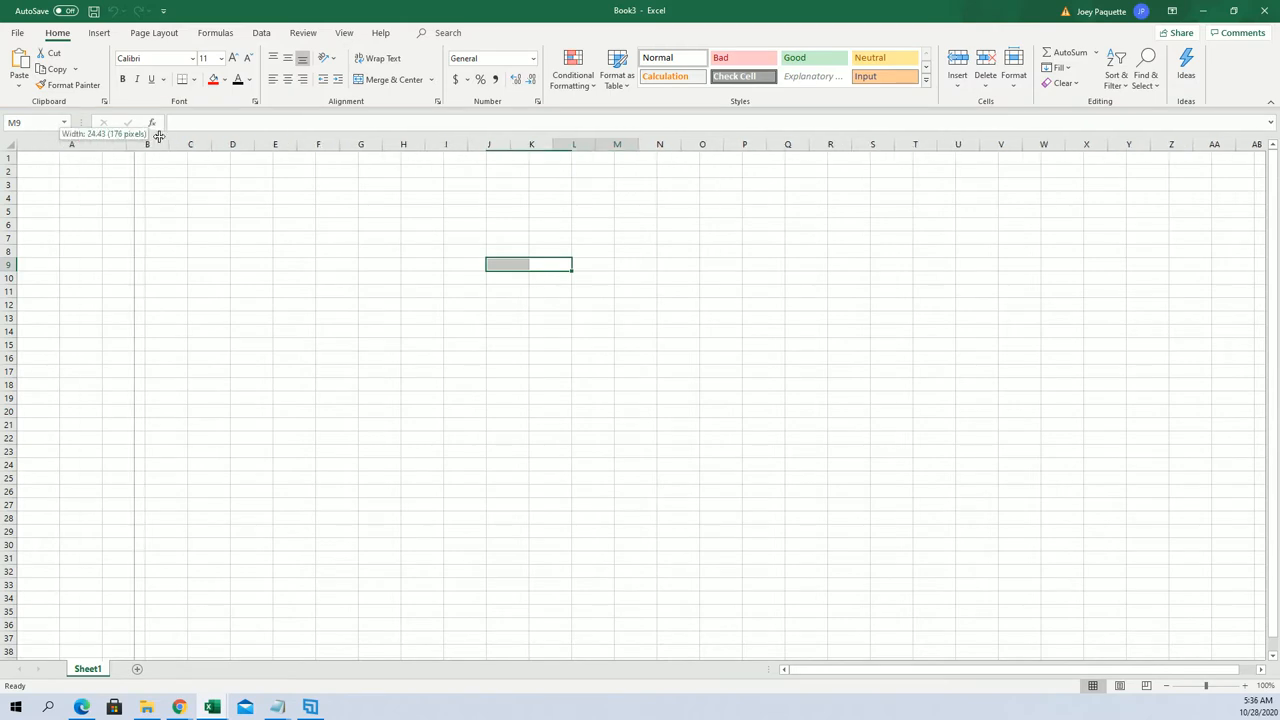
type("OWNERS")
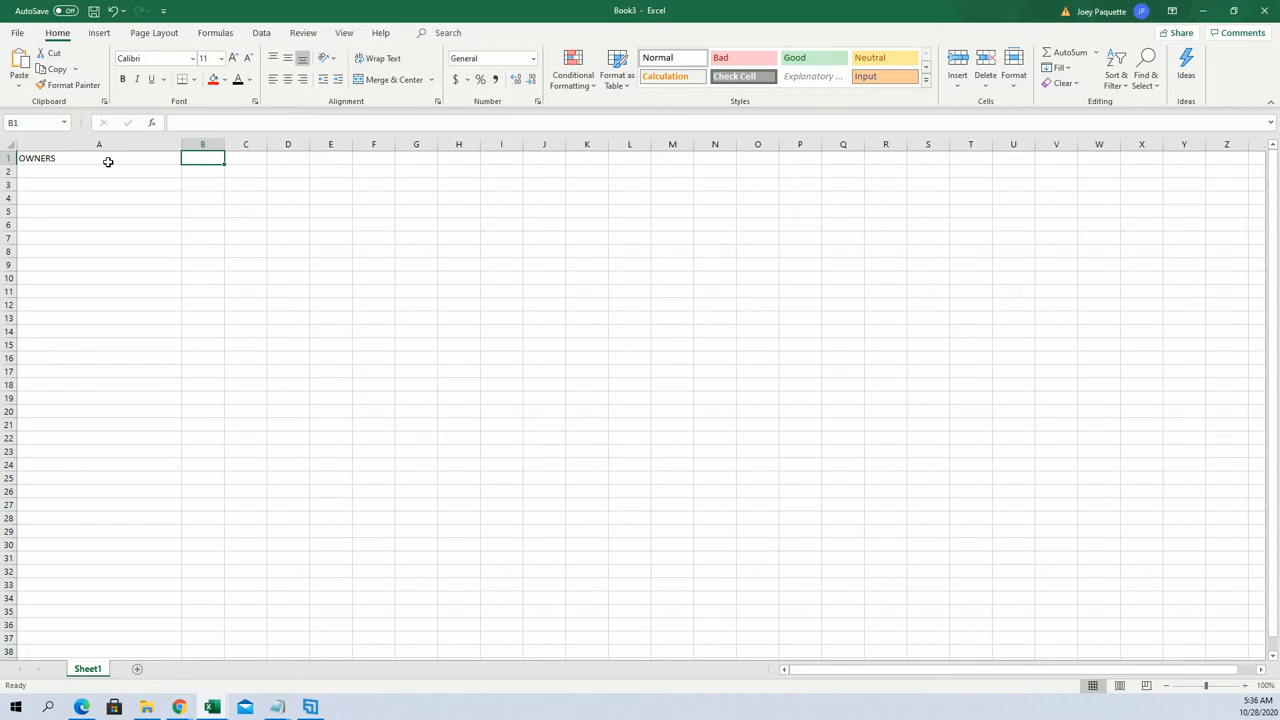
type("CHARCA")
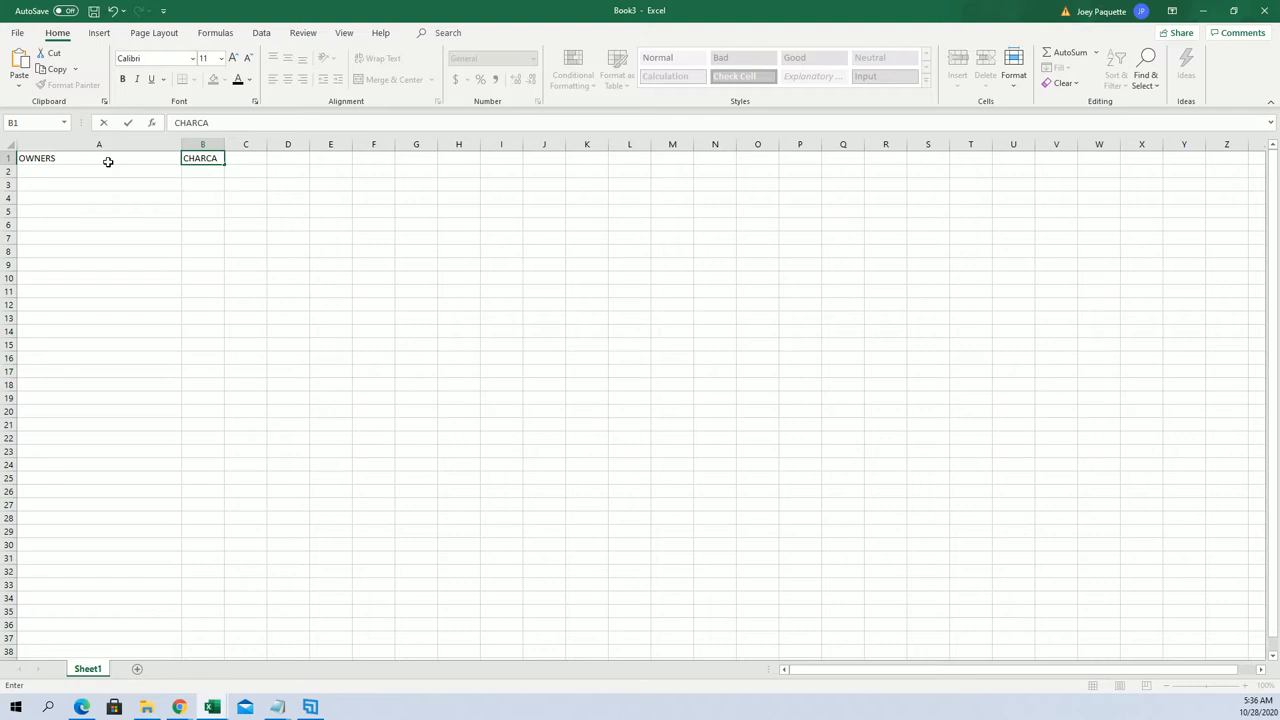
key("Backspace")
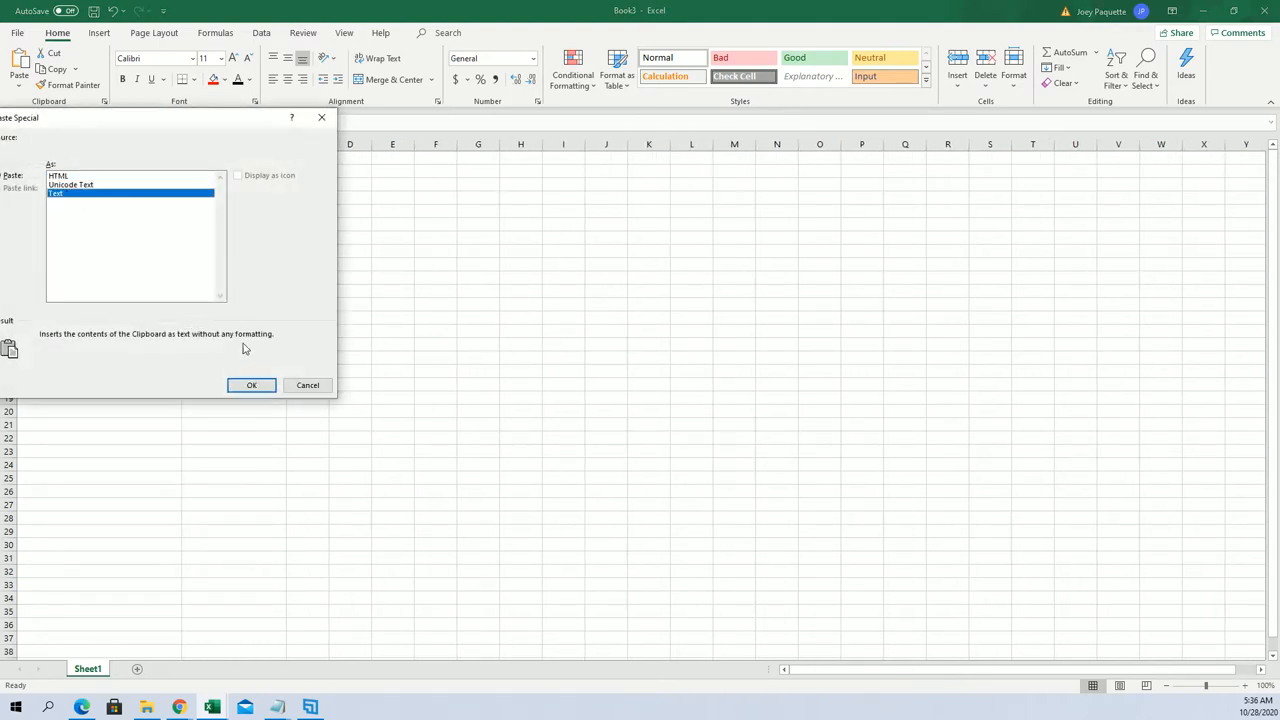
Paste the shuffled owner names as plain text under OWNERS and return to the browser.
left_click(251, 385)
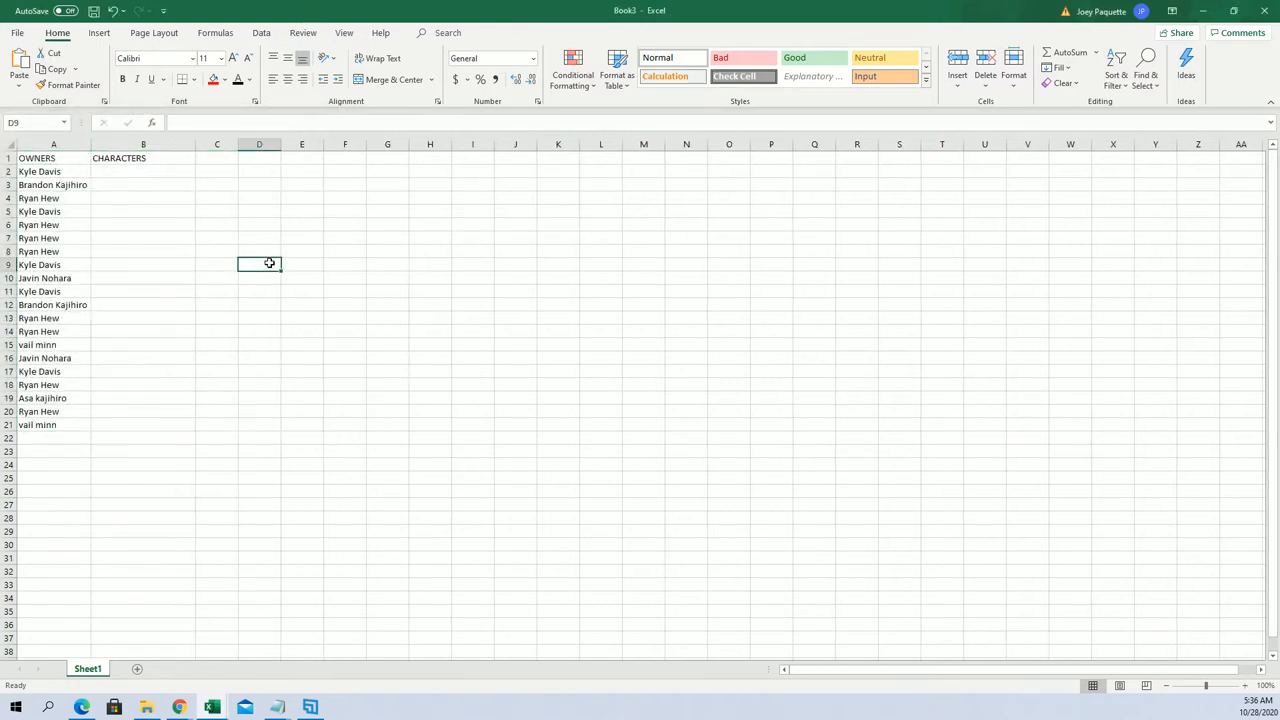
left_click(143, 171)
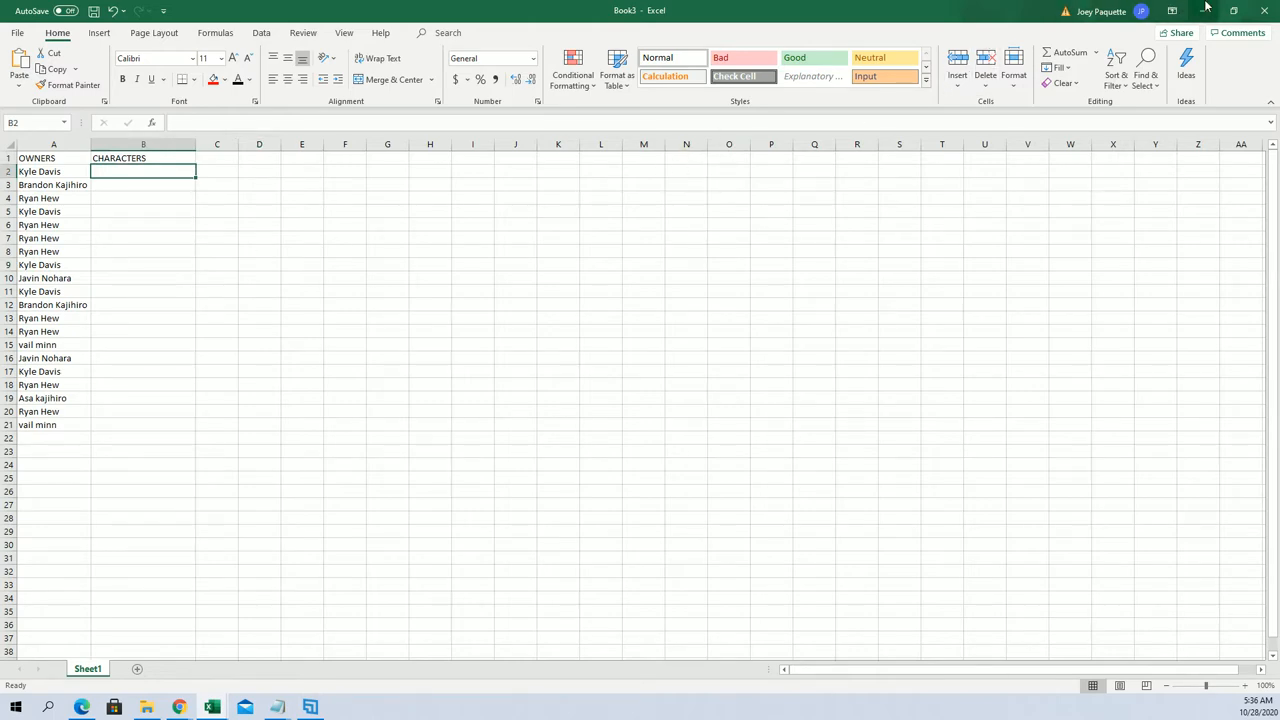
left_click(405, 11)
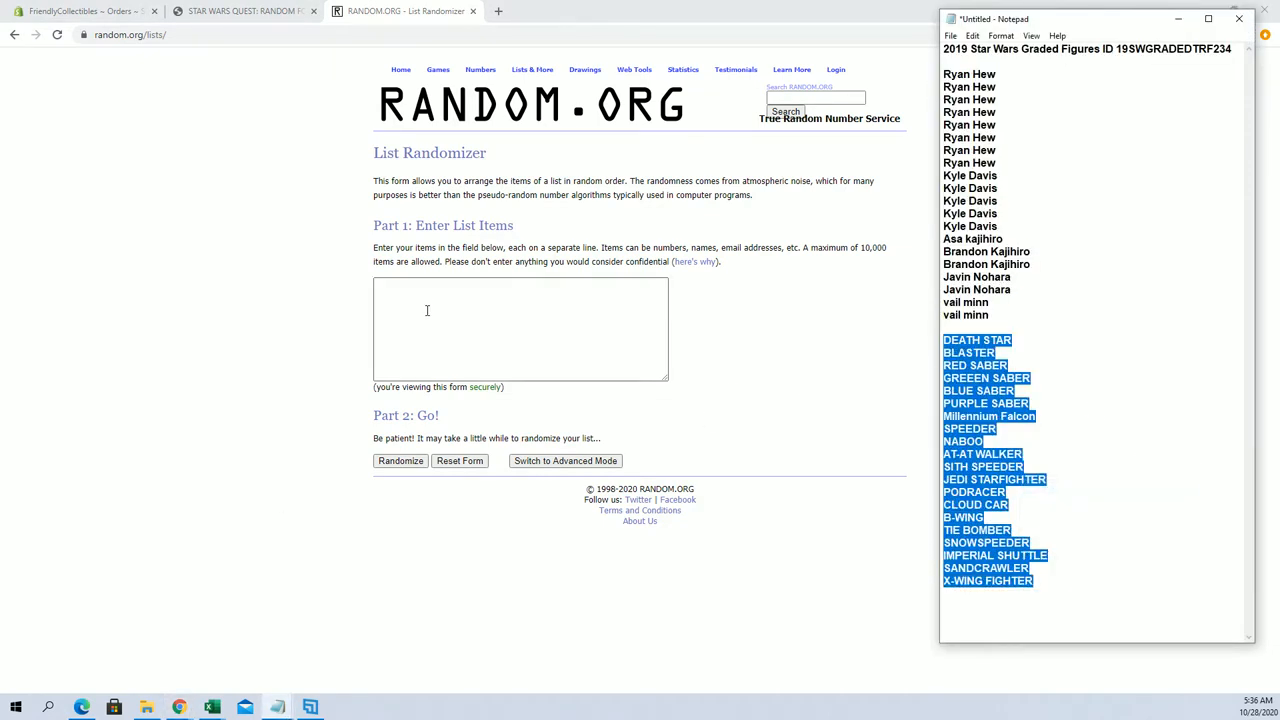
Paste the 20 Star Wars item names into the randomizer and reshuffle them several times.
left_click(400, 461)
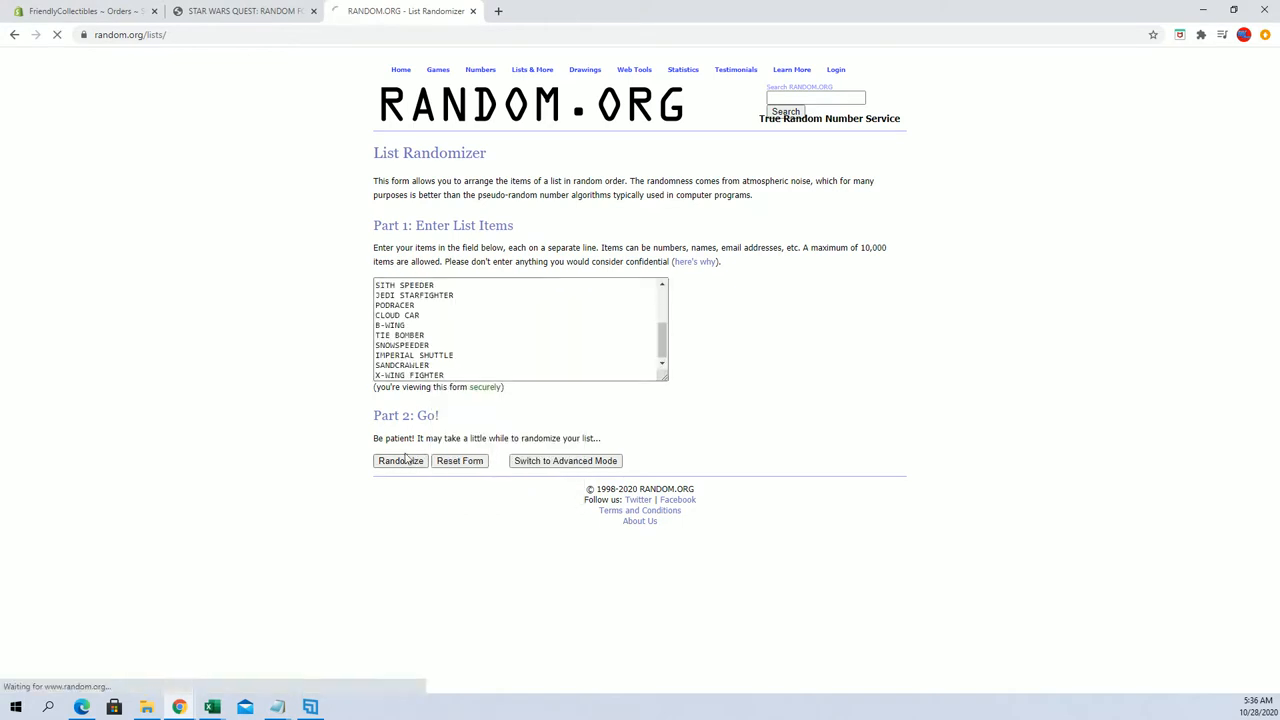
left_click(400, 461)
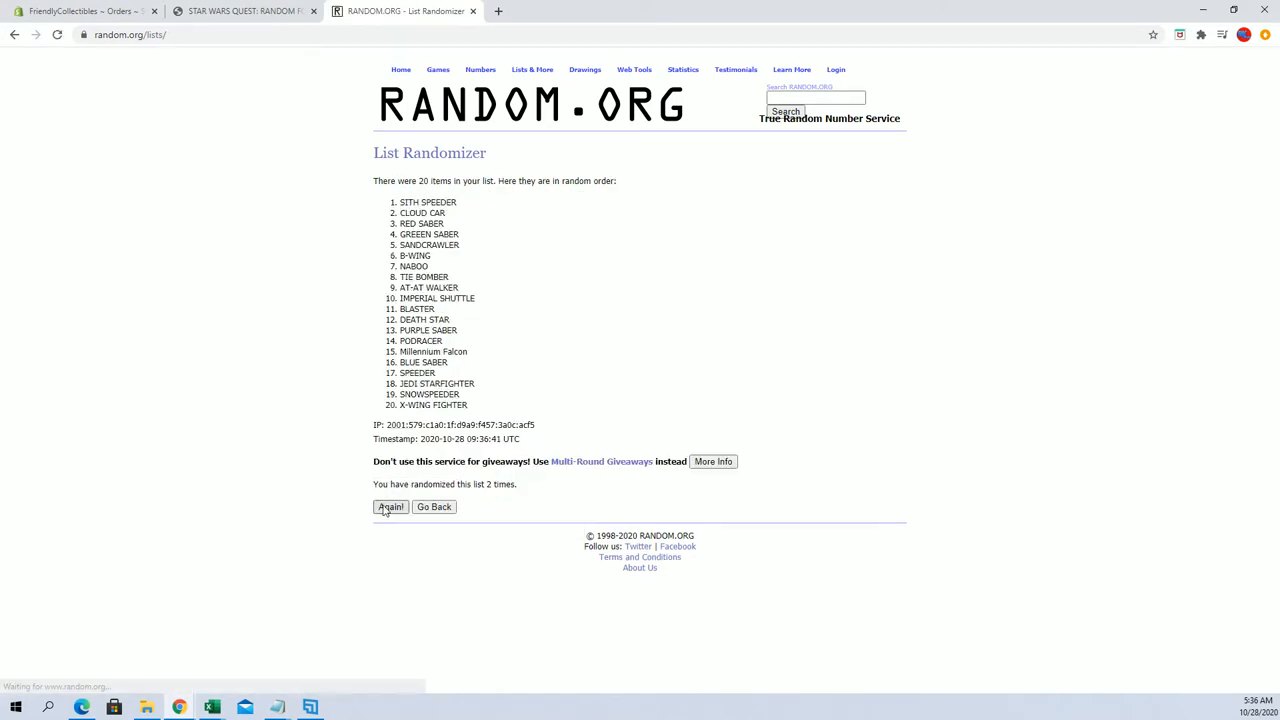
left_click(390, 507)
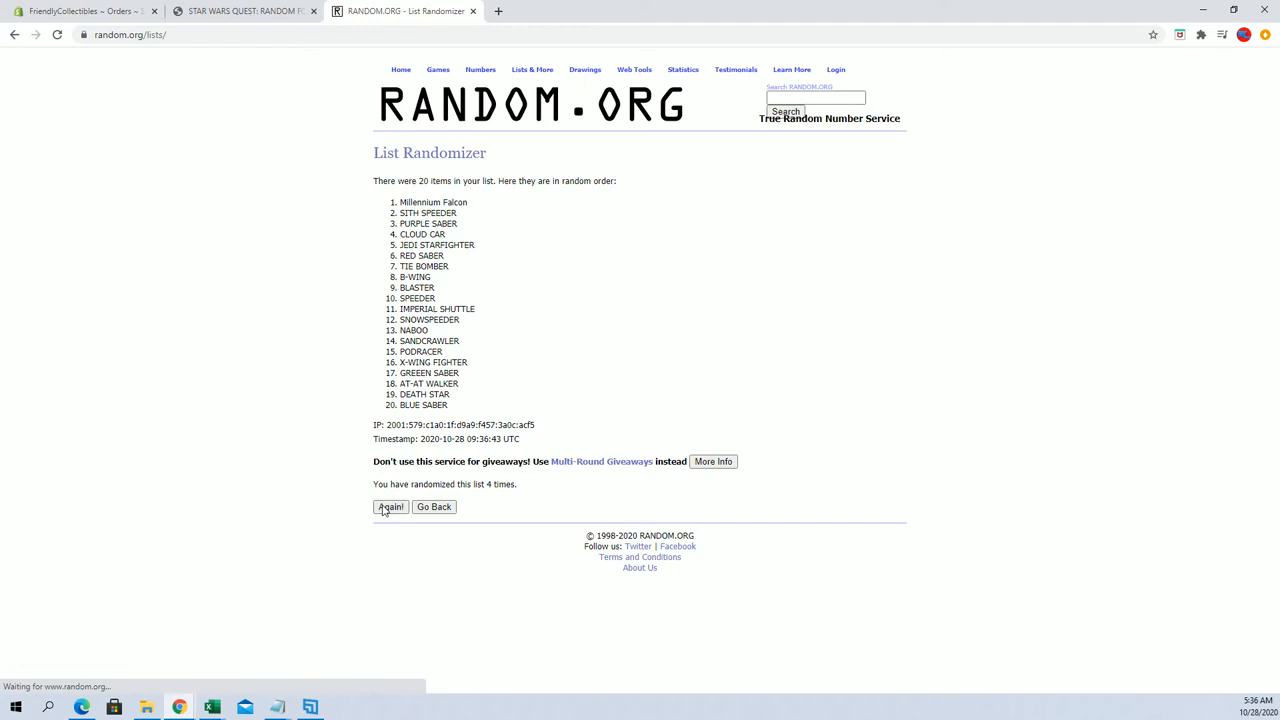
left_click(390, 507)
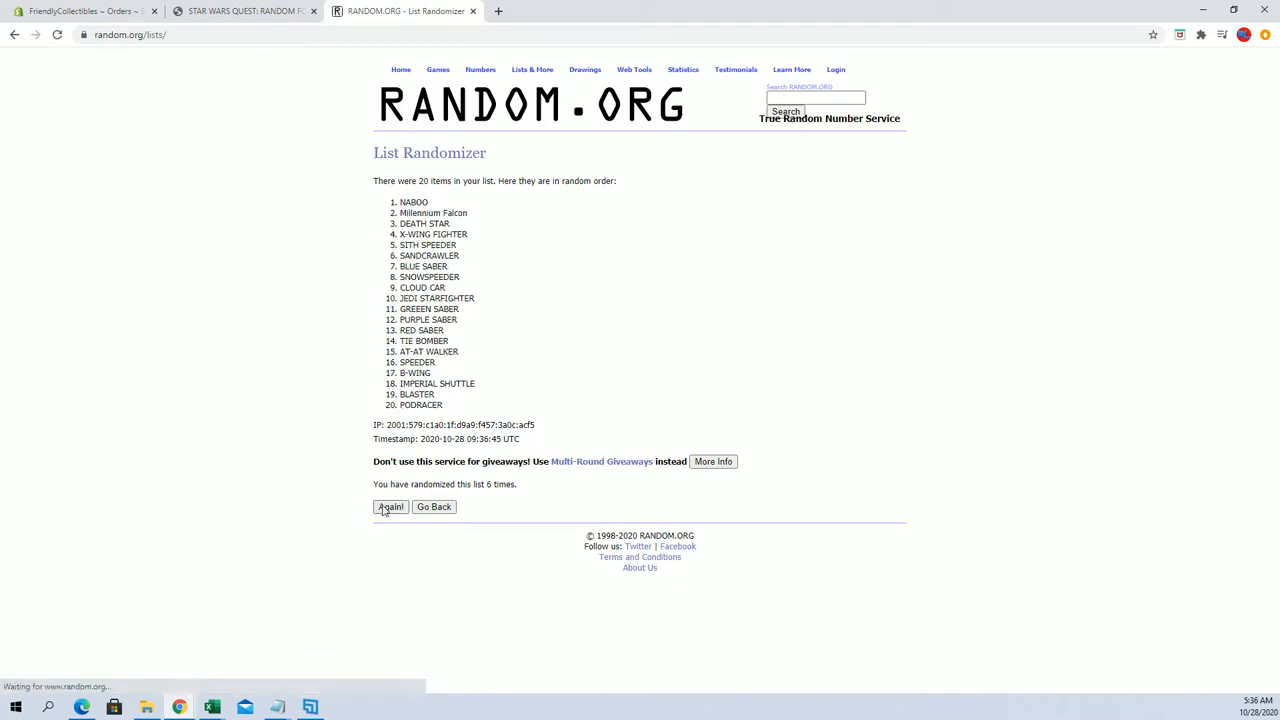
left_click(390, 507)
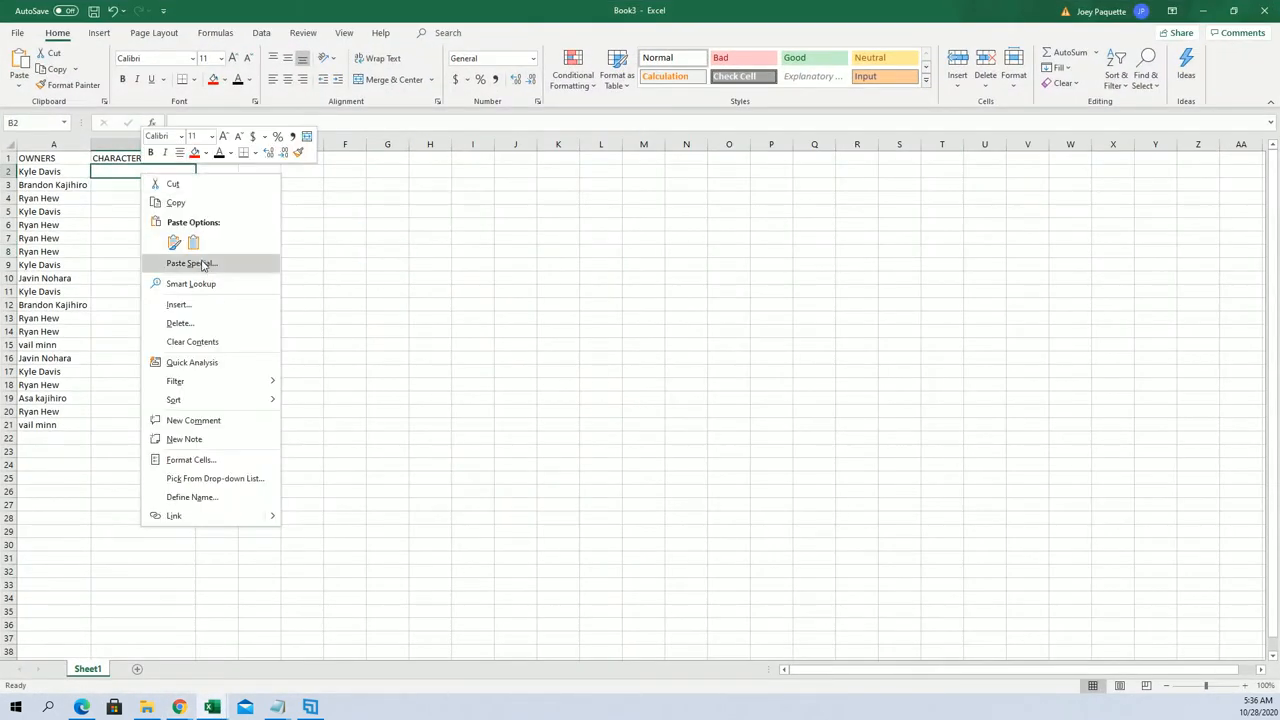
Paste the shuffled item names as text under CHARACTERS and zoom the sheet to 110%.
left_click(174, 242)
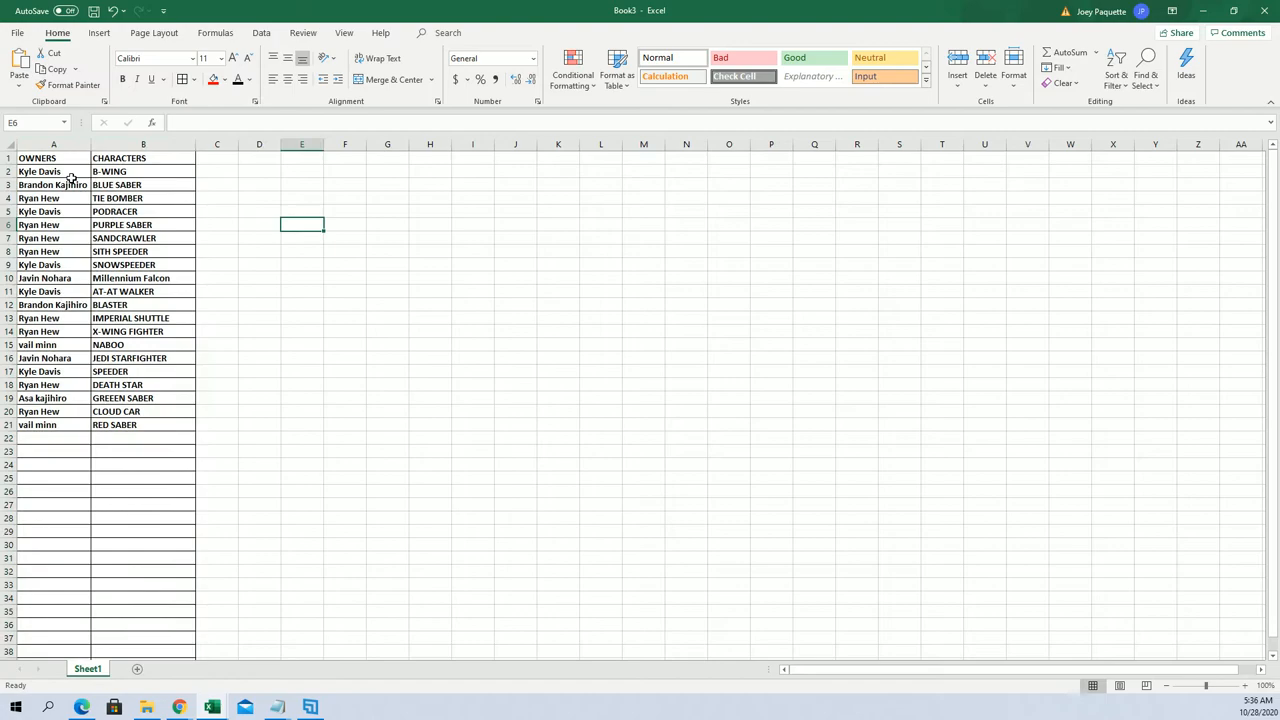
left_click(1247, 685)
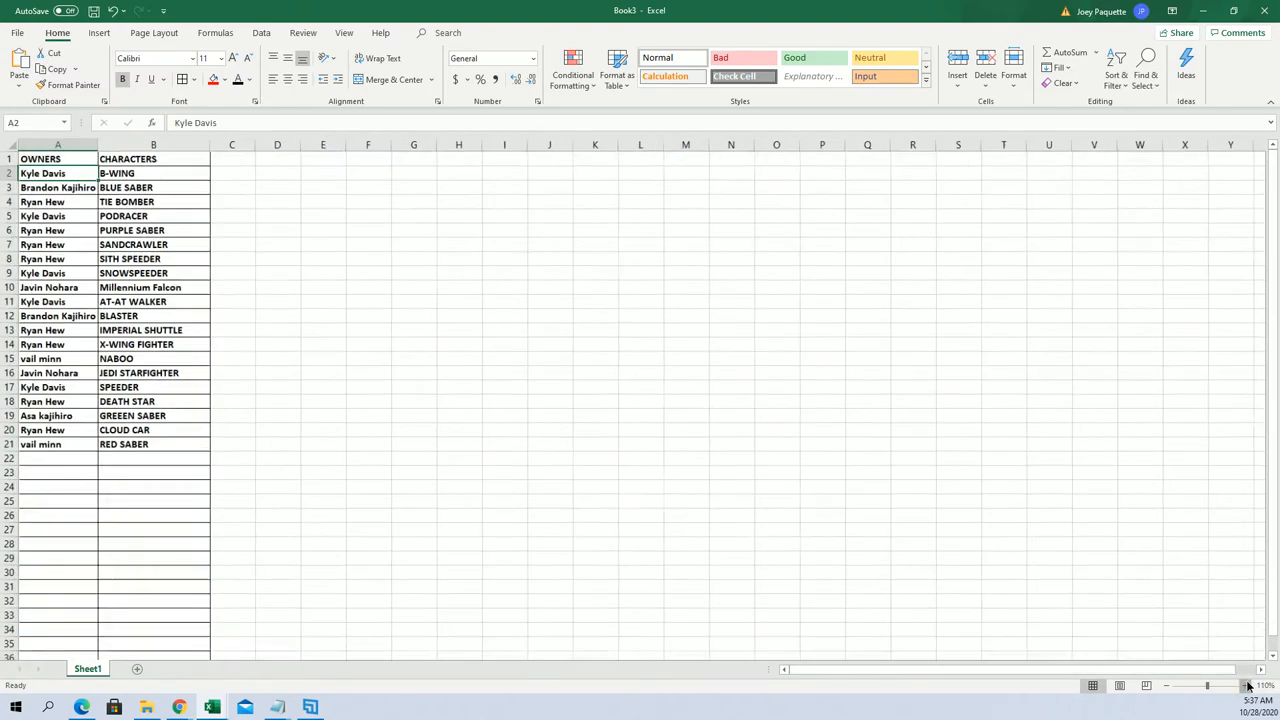
left_click(1249, 685)
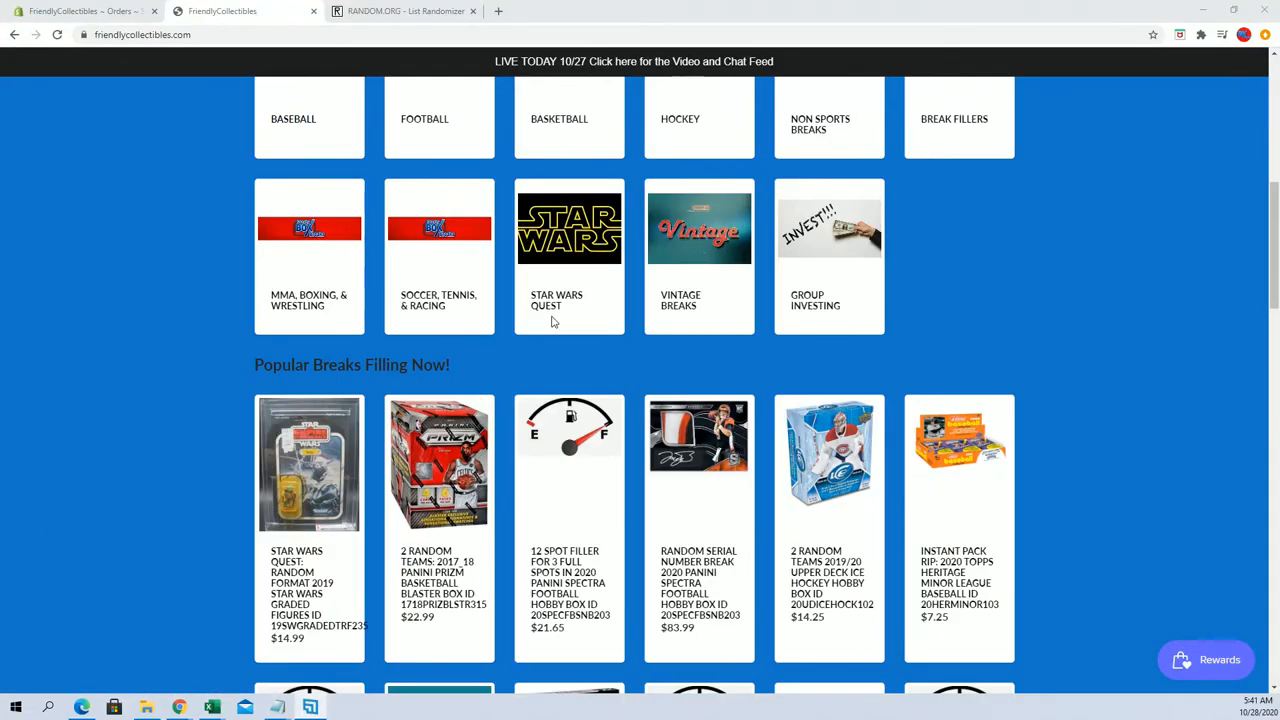
left_click(569, 229)
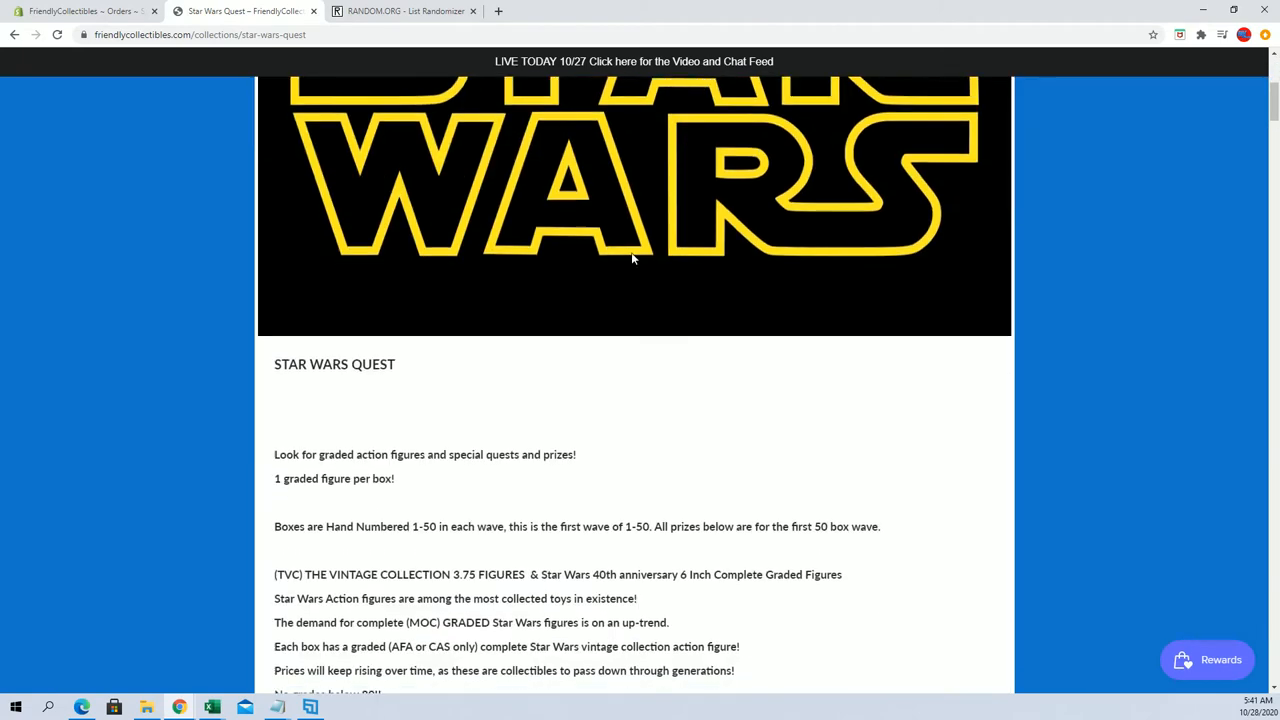
scroll("down", 3)
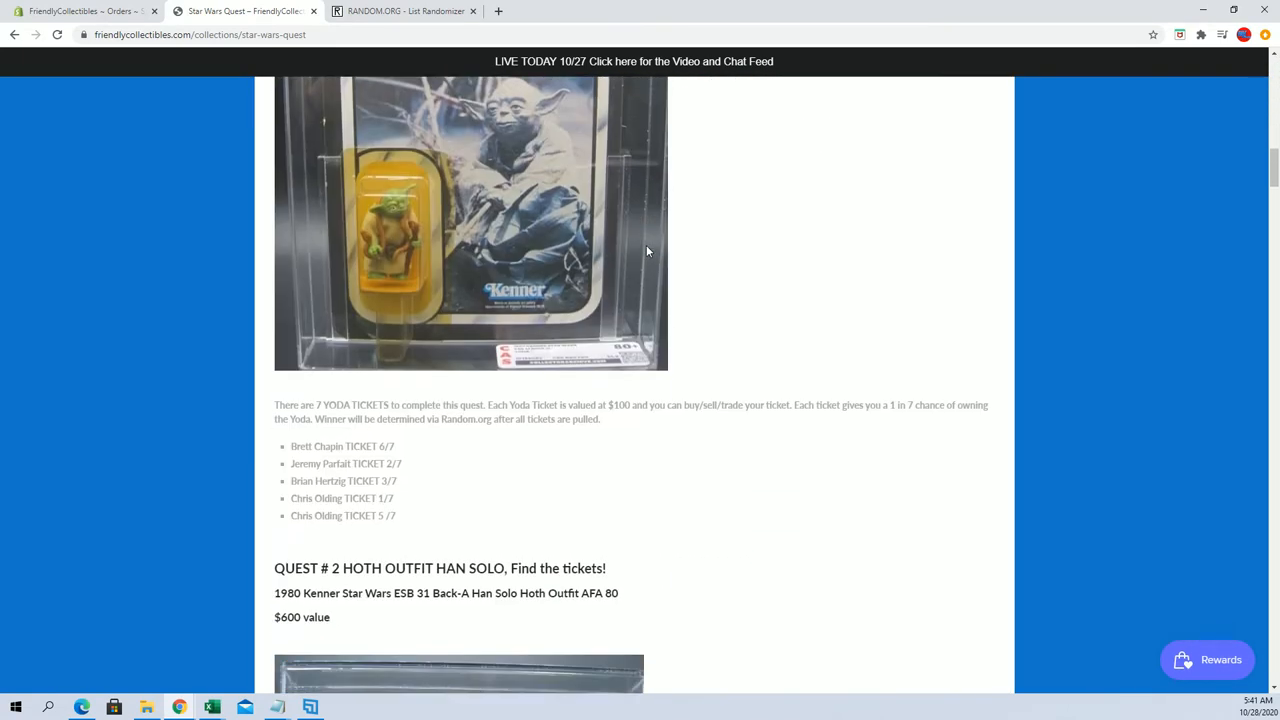
mouse_move(631, 246)
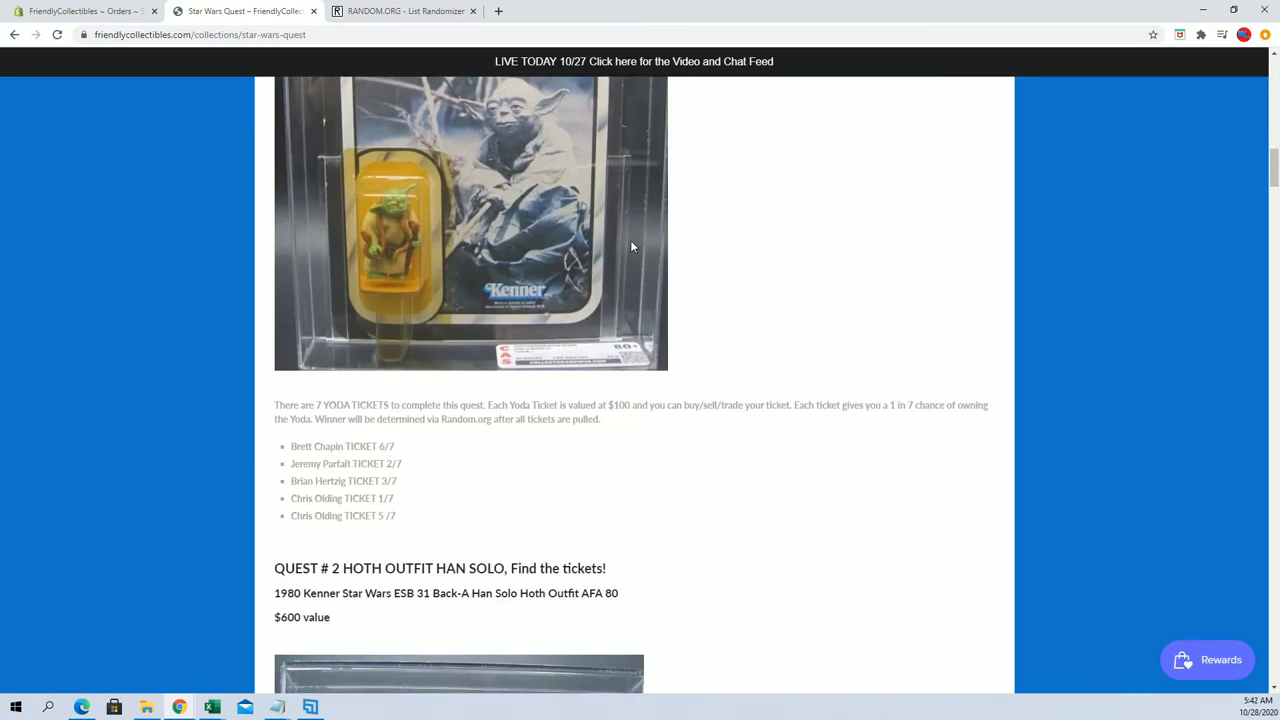
scroll("down", 3)
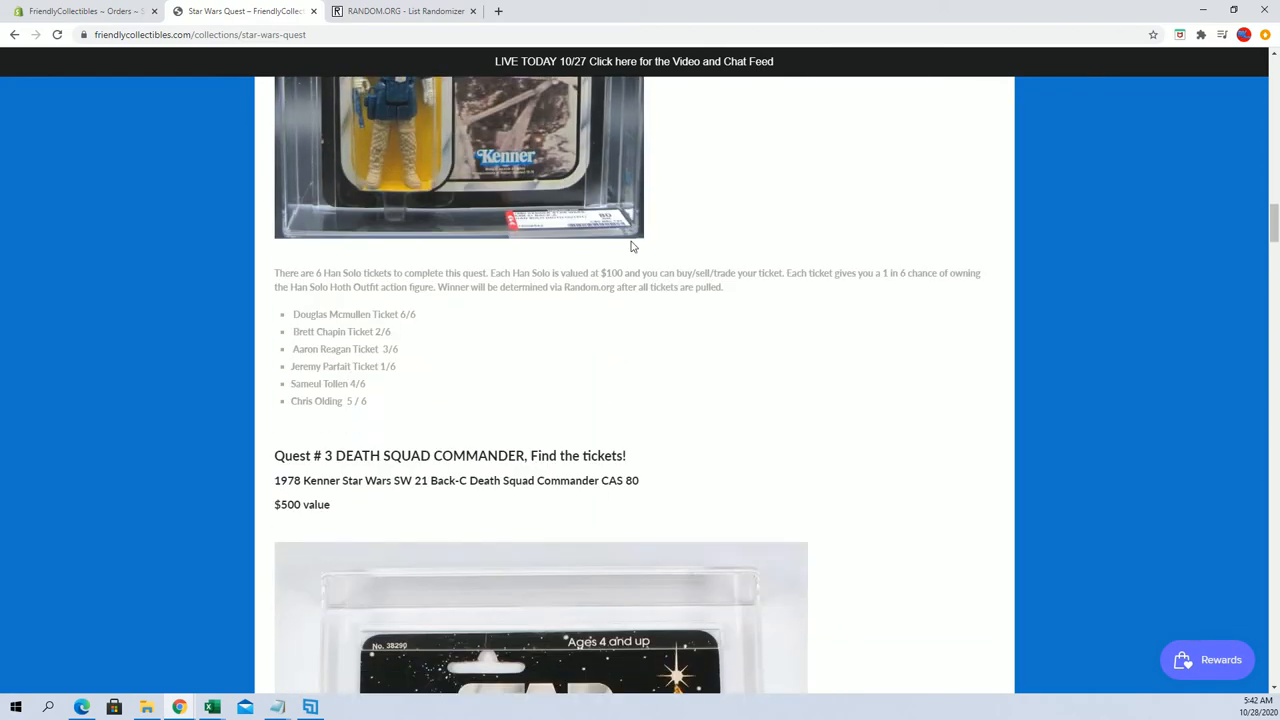
scroll("up", 3)
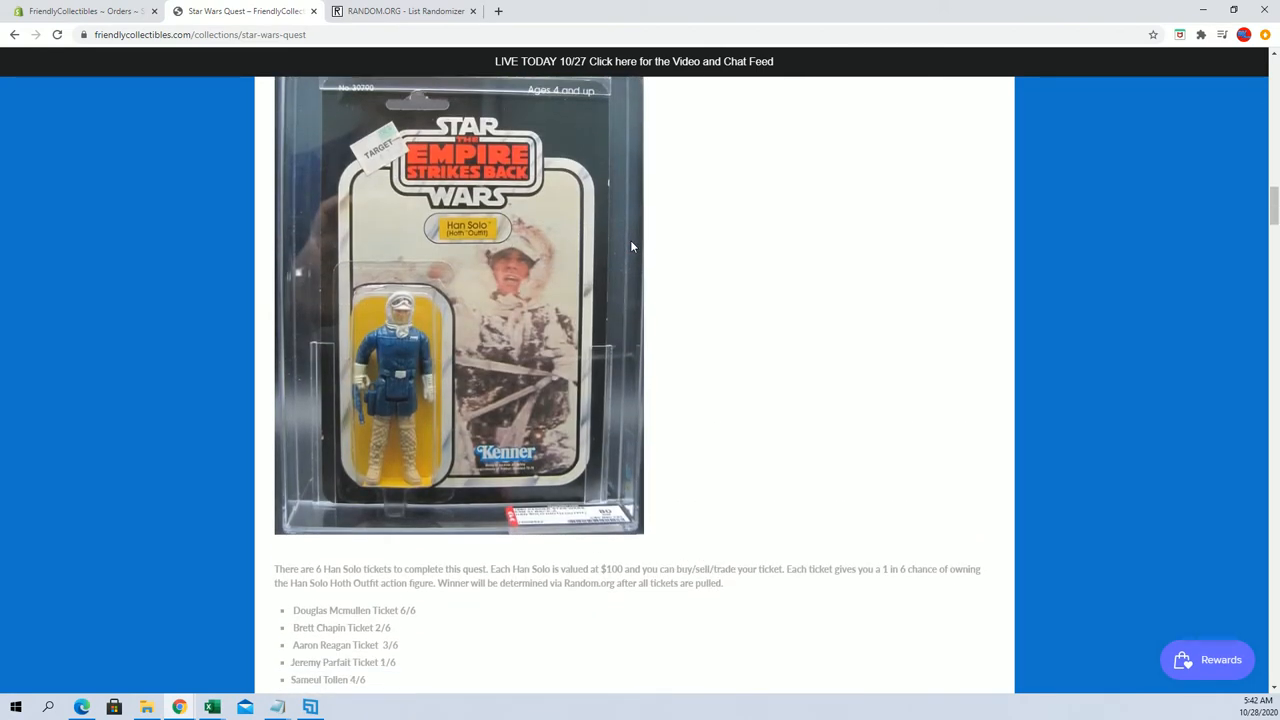
scroll("down", 3)
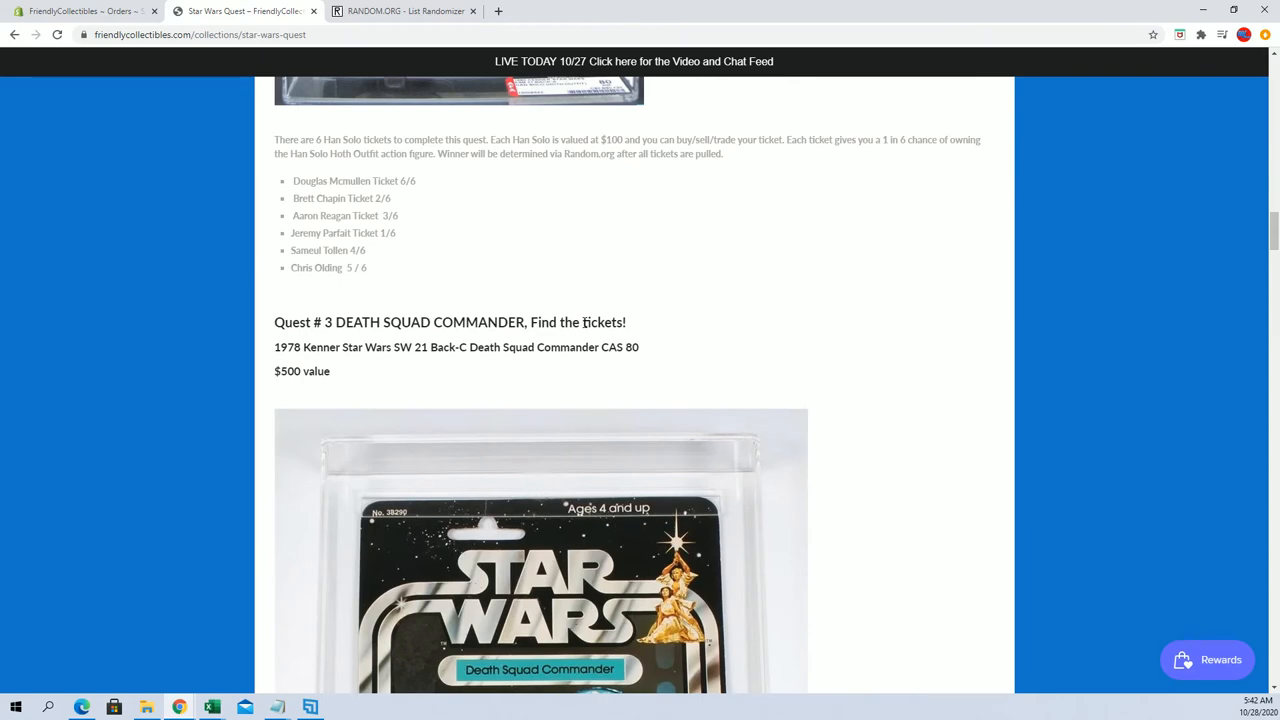
scroll("down", 3)
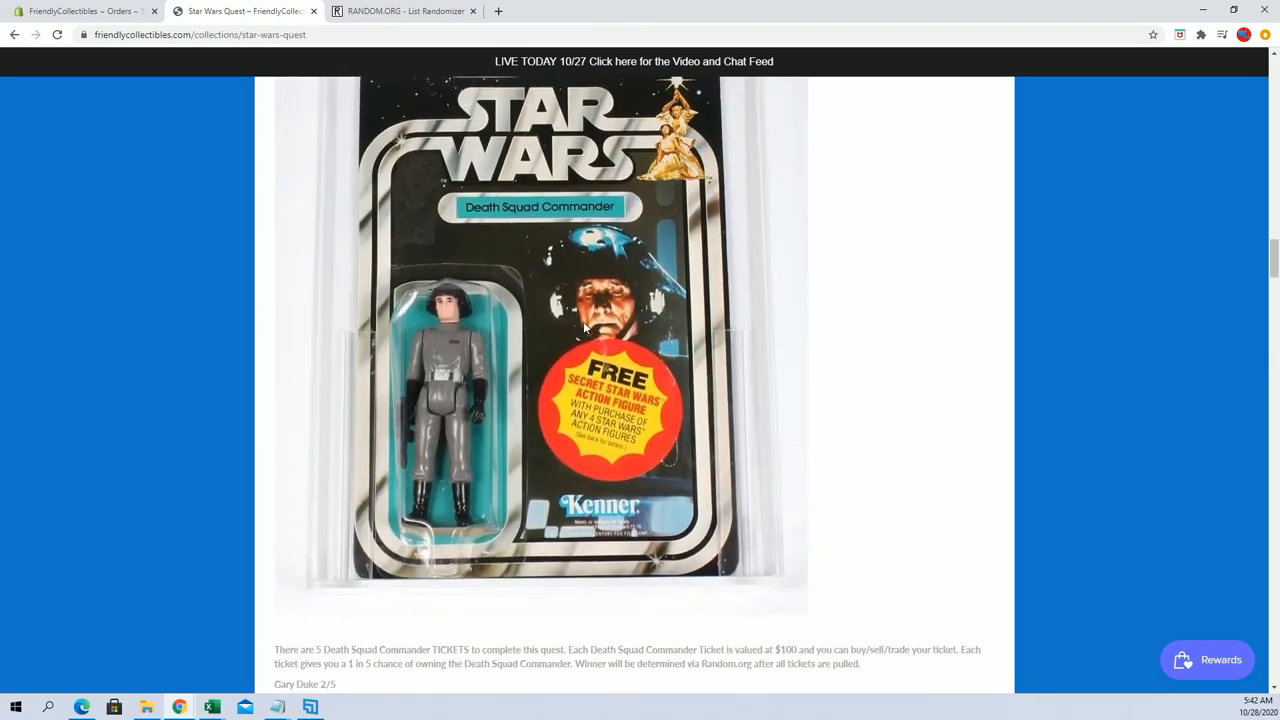
scroll("up", 3)
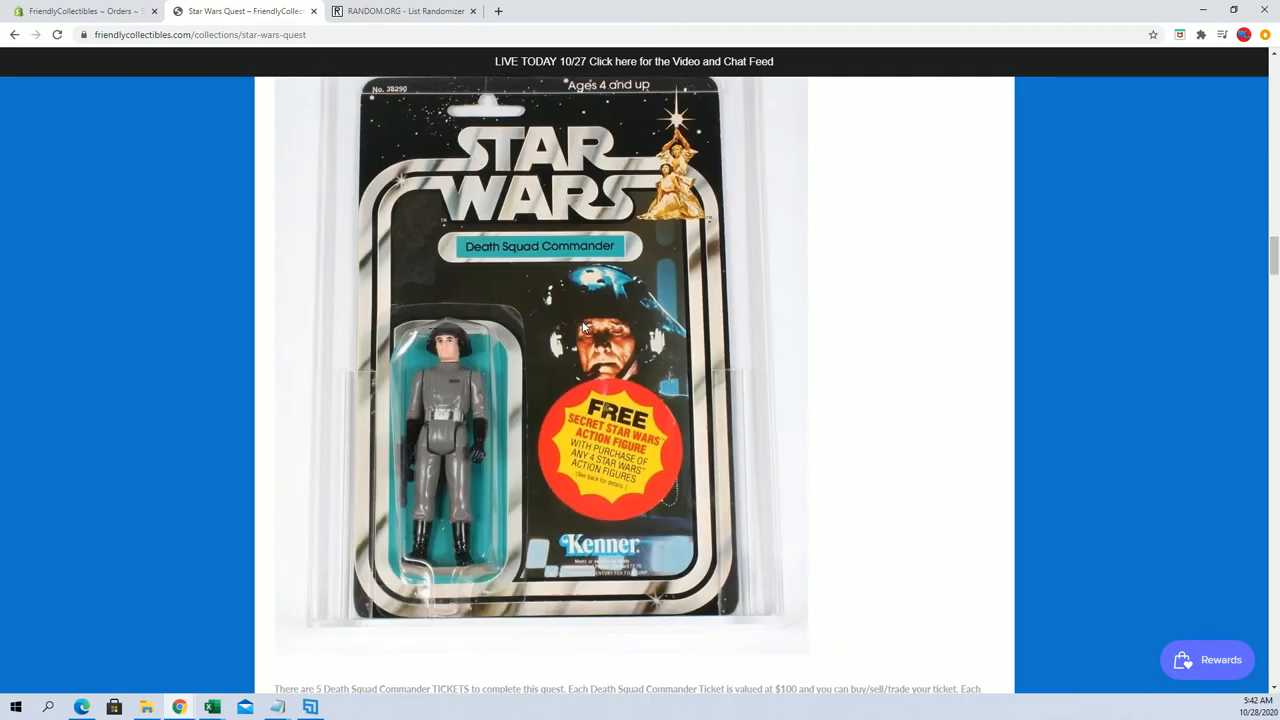
scroll("down", 3)
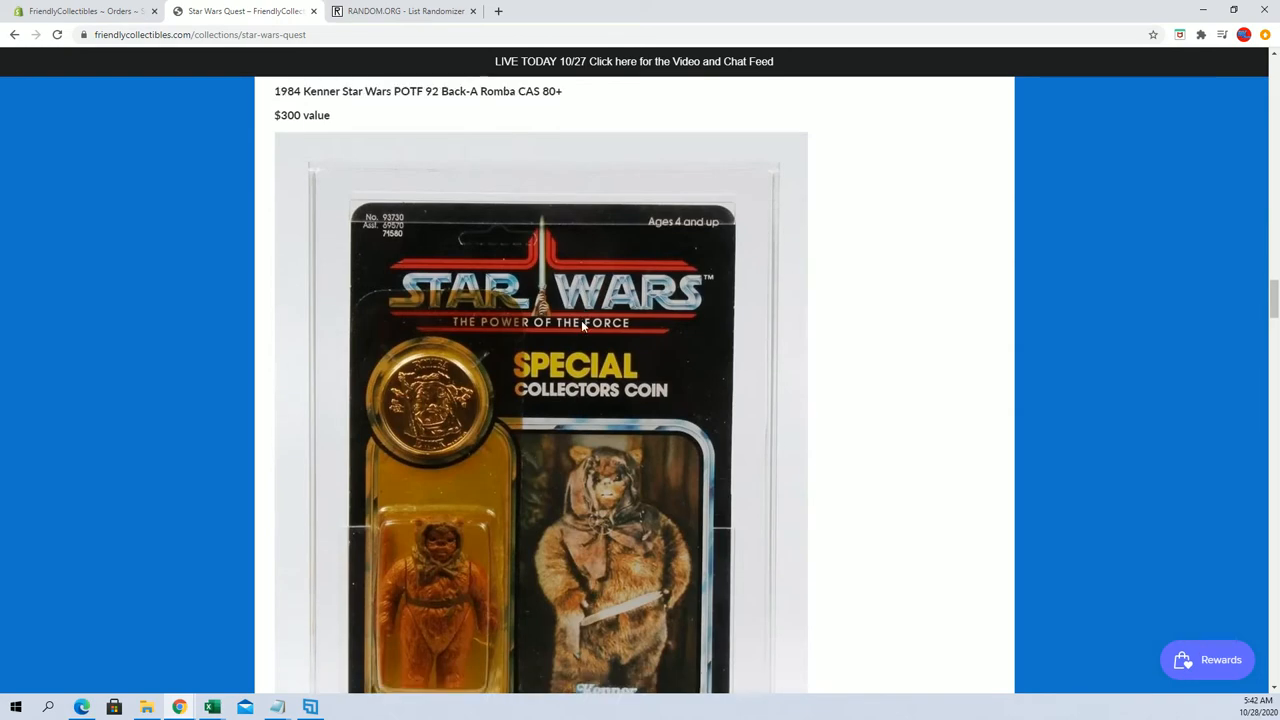
scroll("down", 3)
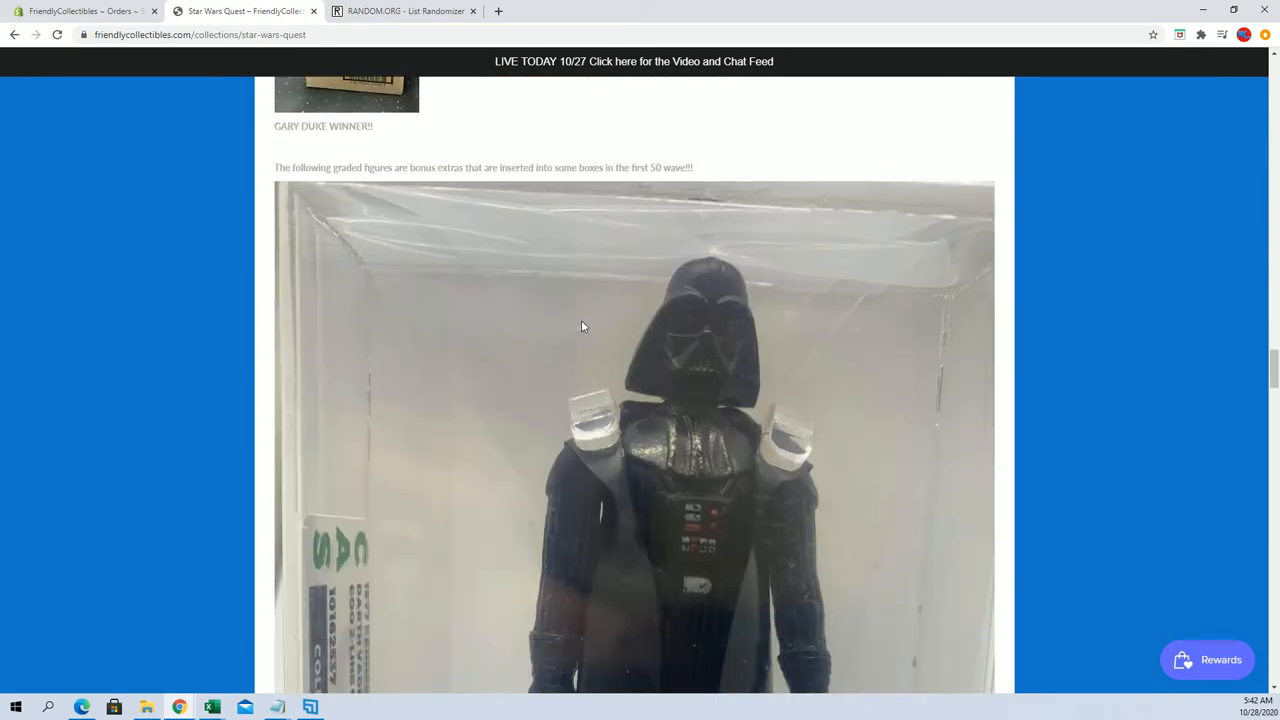
scroll("down", 3)
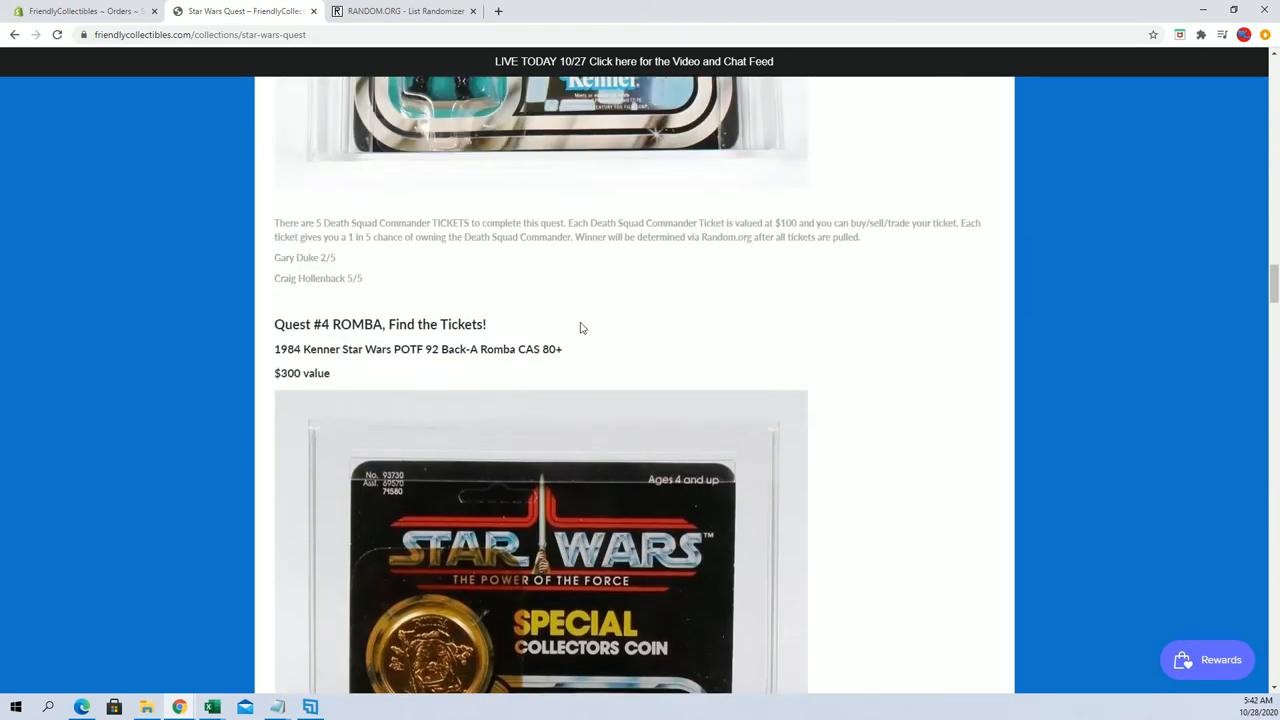
scroll("up", 3)
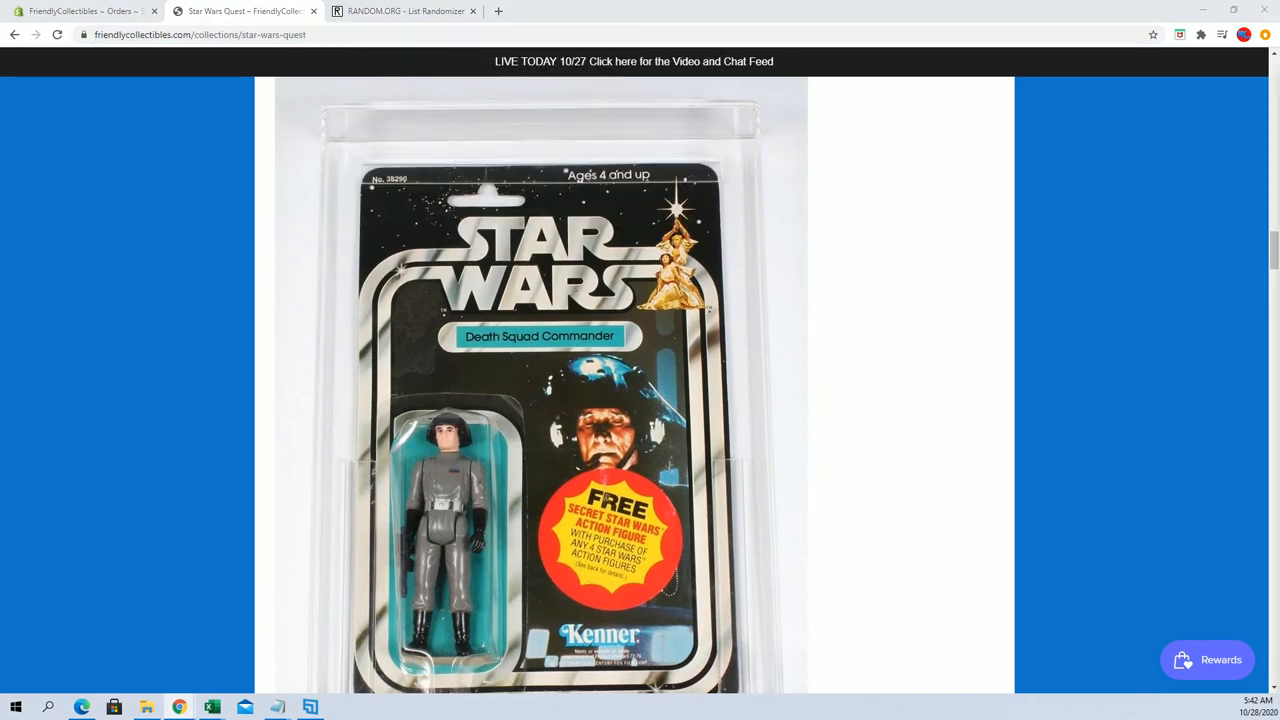
scroll("down", 3)
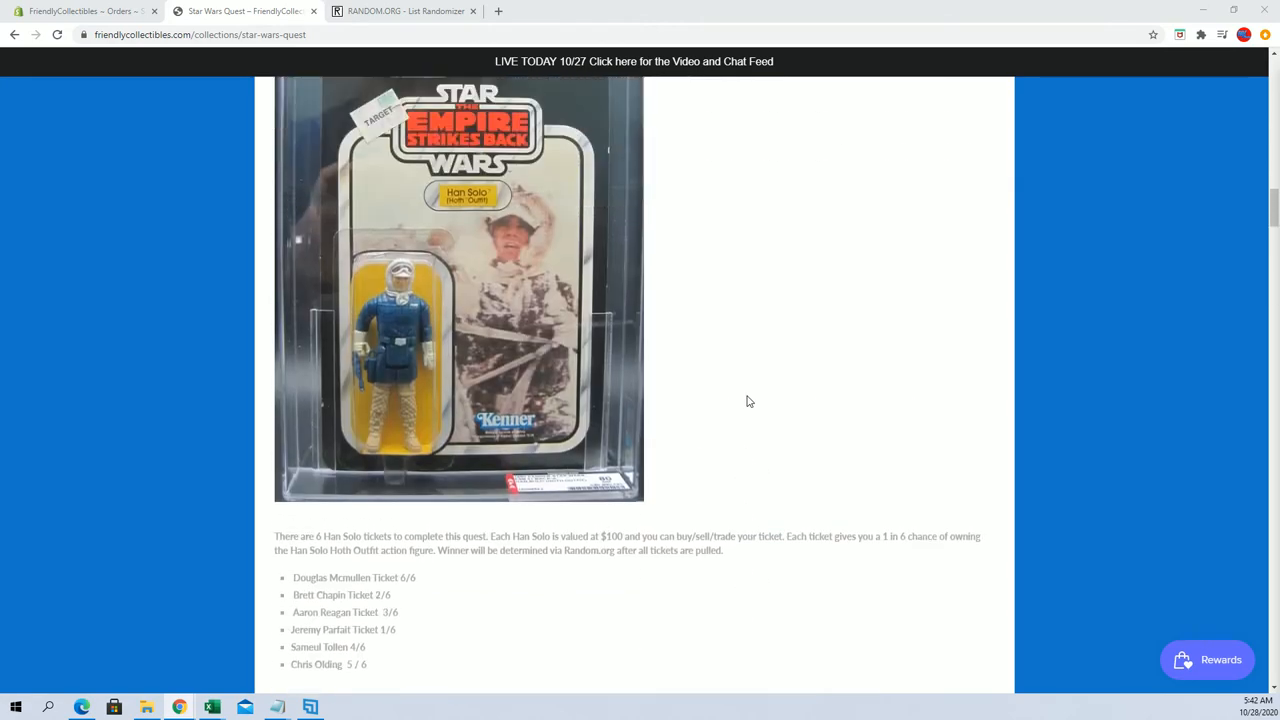
scroll("up", 3)
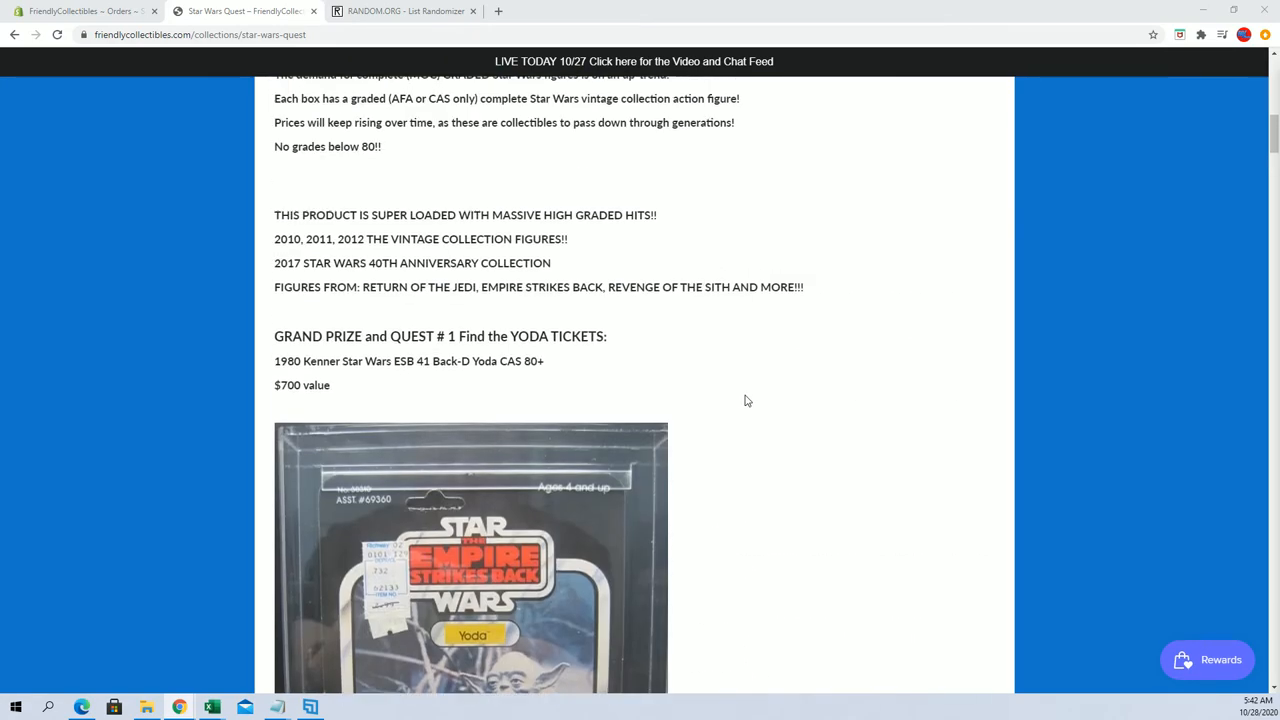
scroll("down", 3)
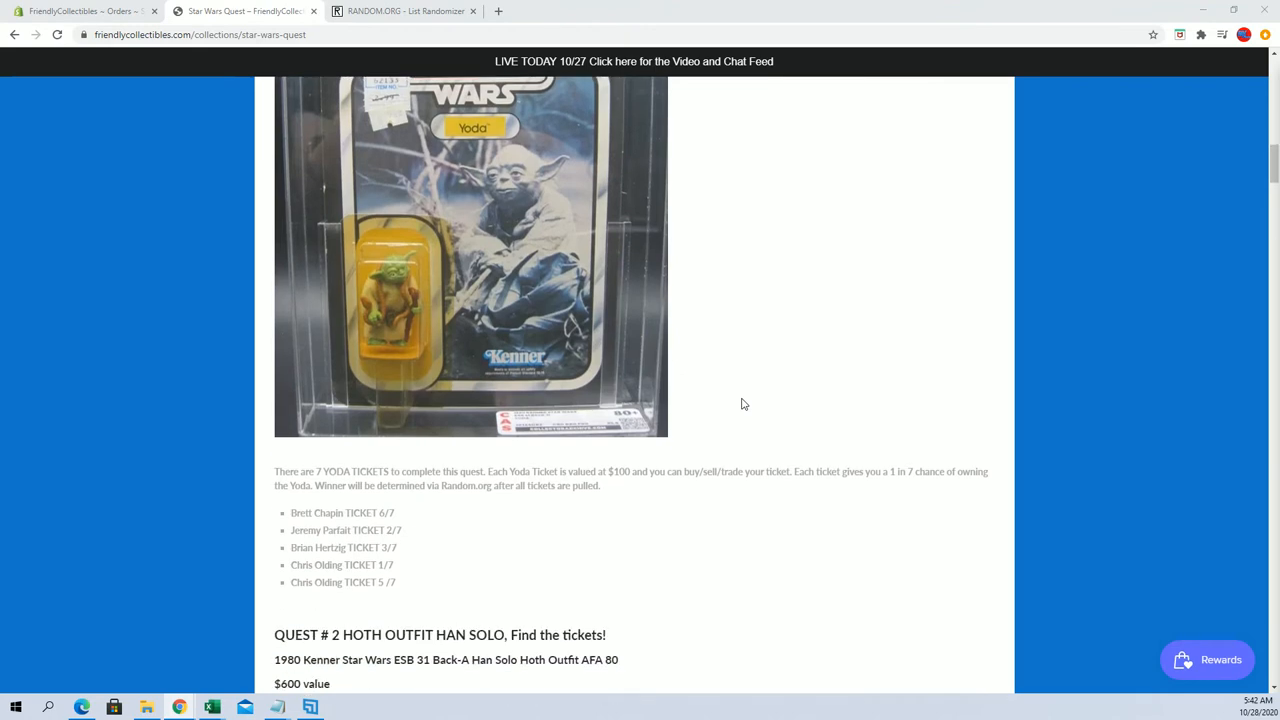
scroll("down", 3)
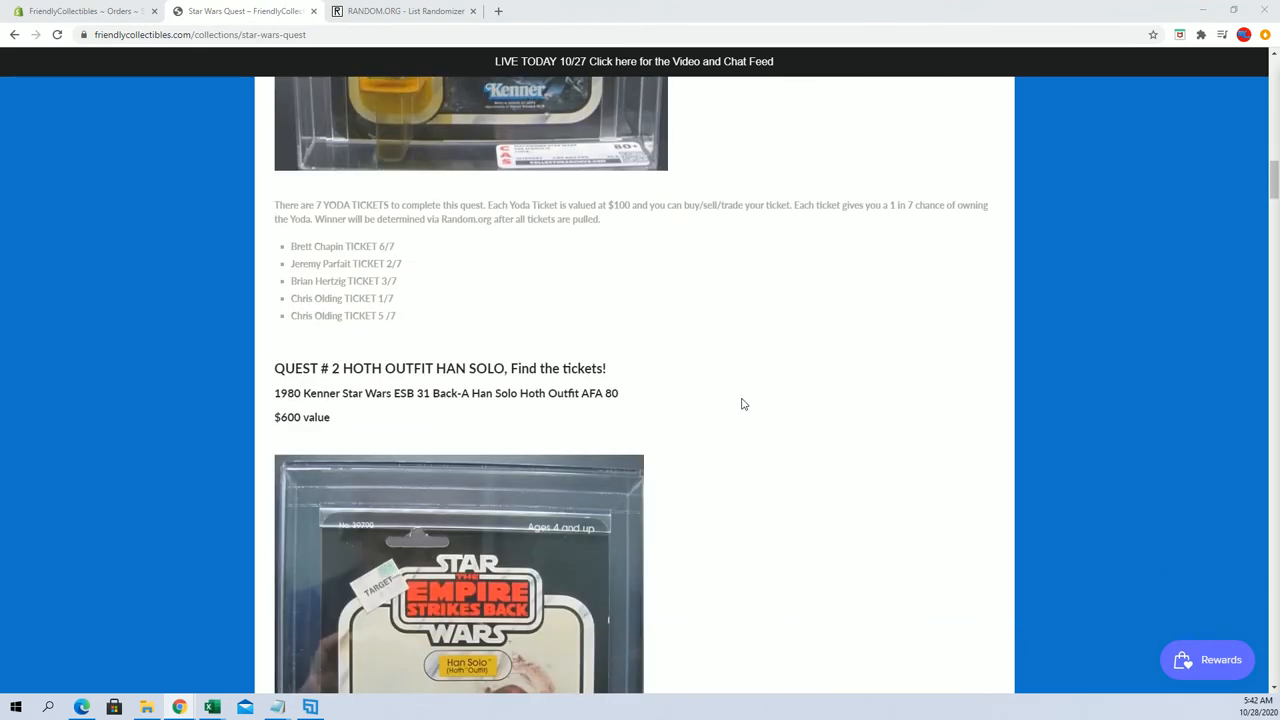
scroll("down", 3)
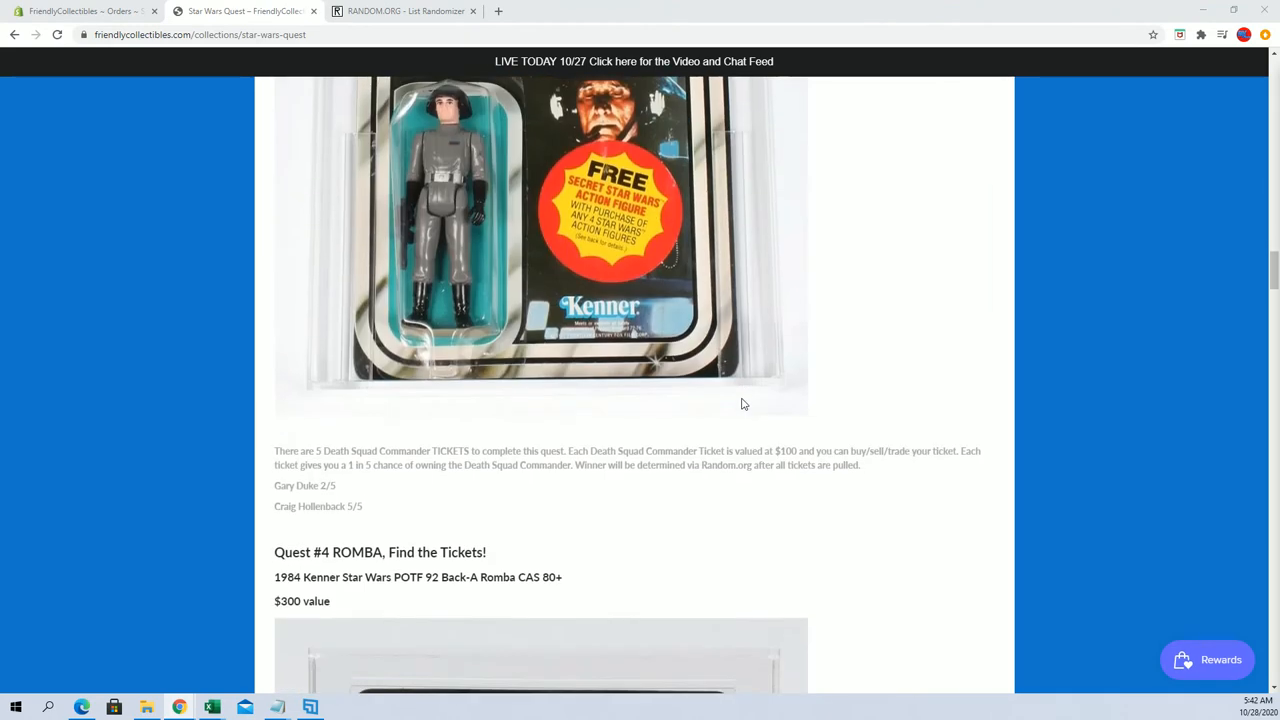
scroll("down", 3)
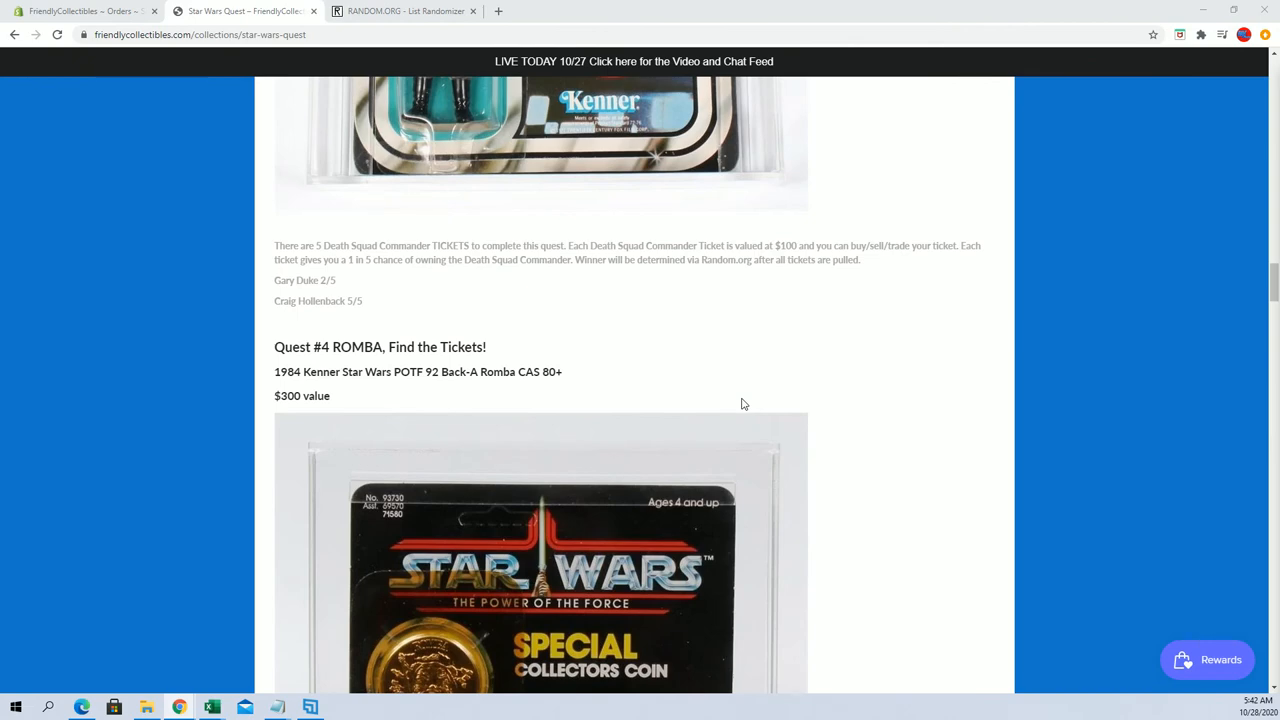
scroll("down", 3)
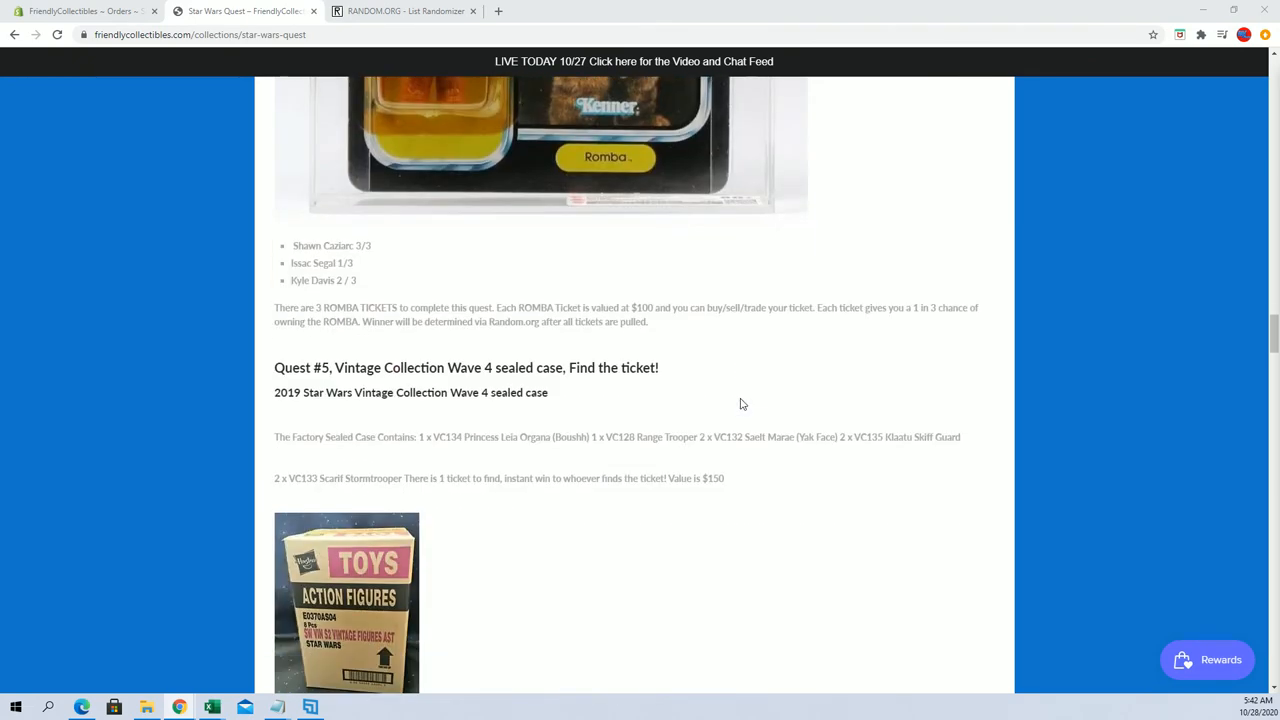
scroll("down", 3)
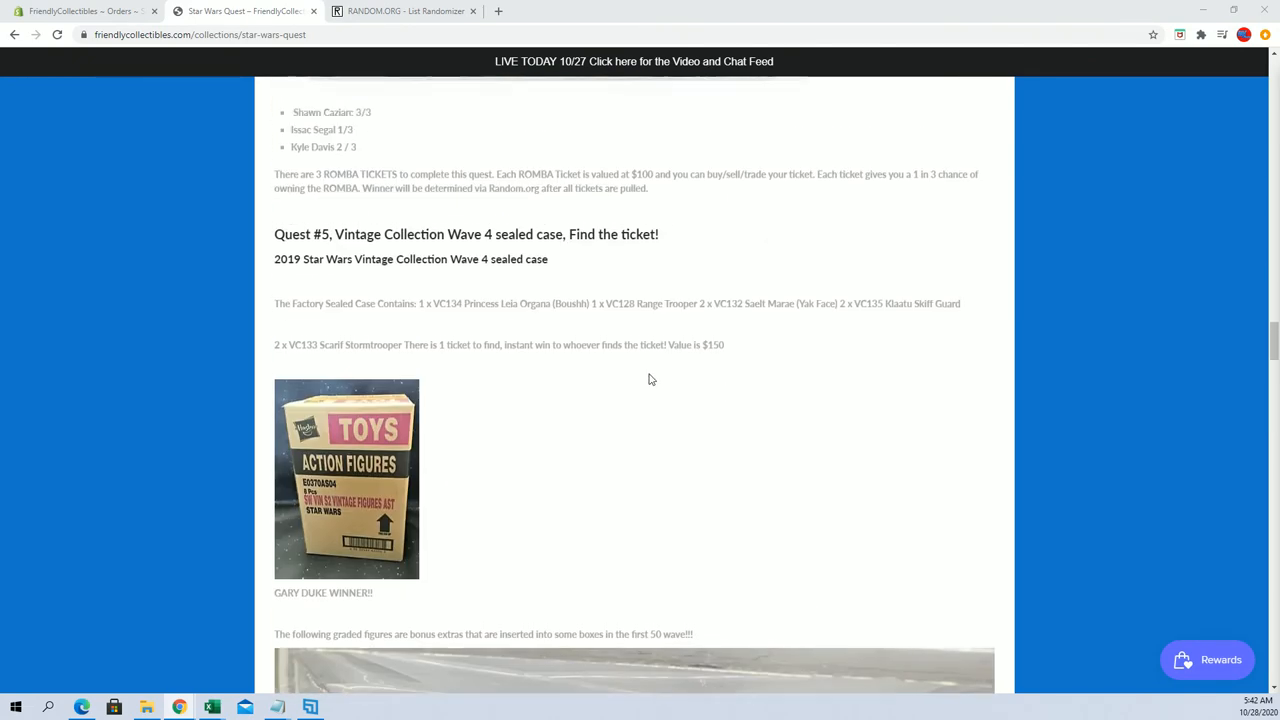
scroll("down", 3)
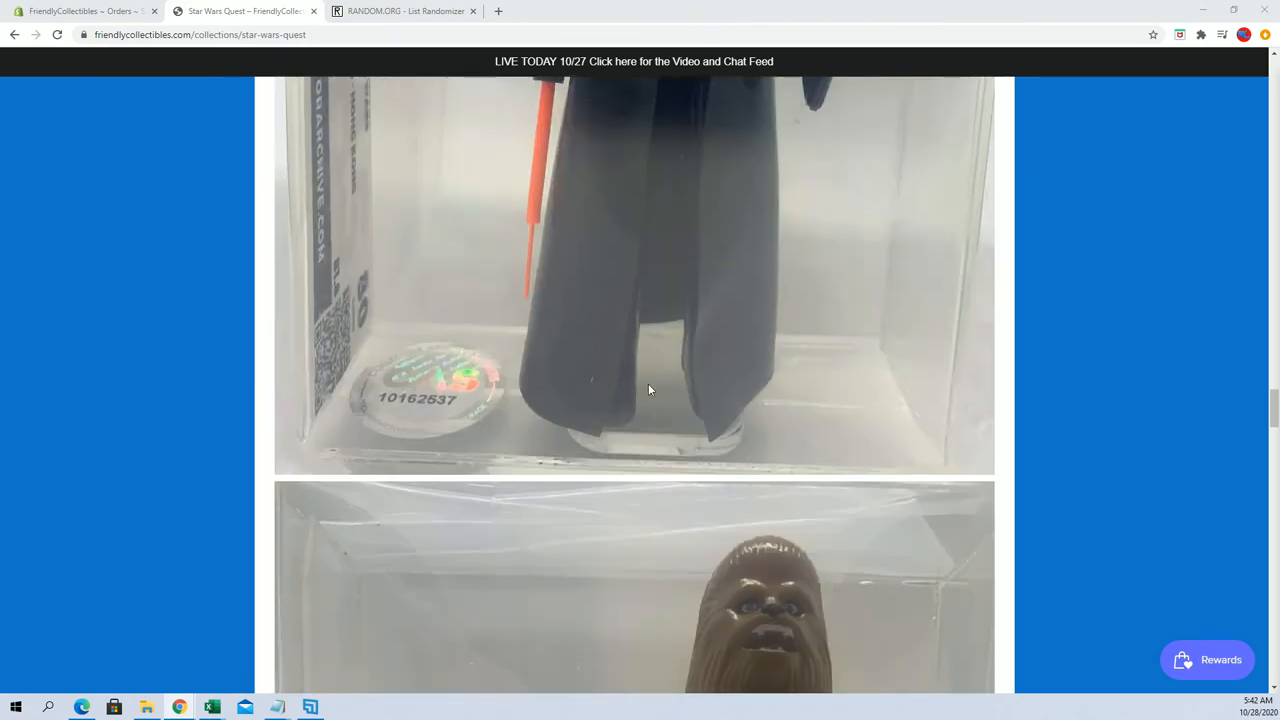
scroll("down", 3)
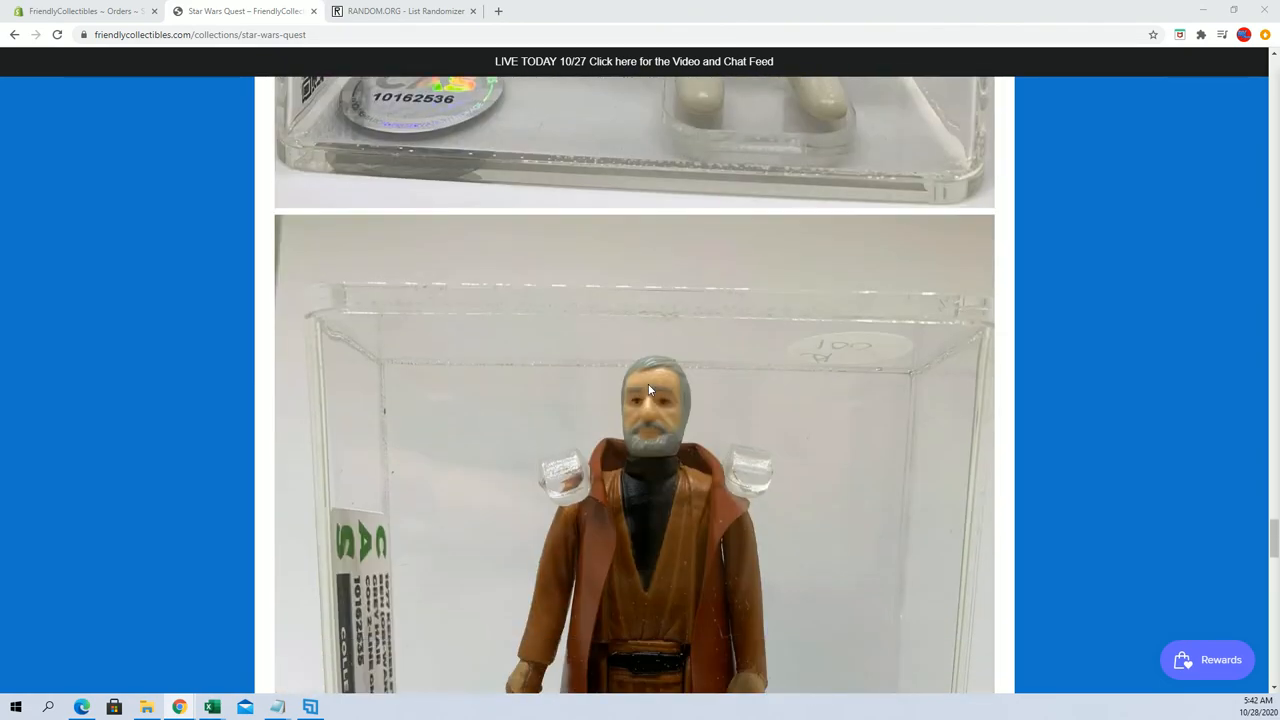
scroll("down", 3)
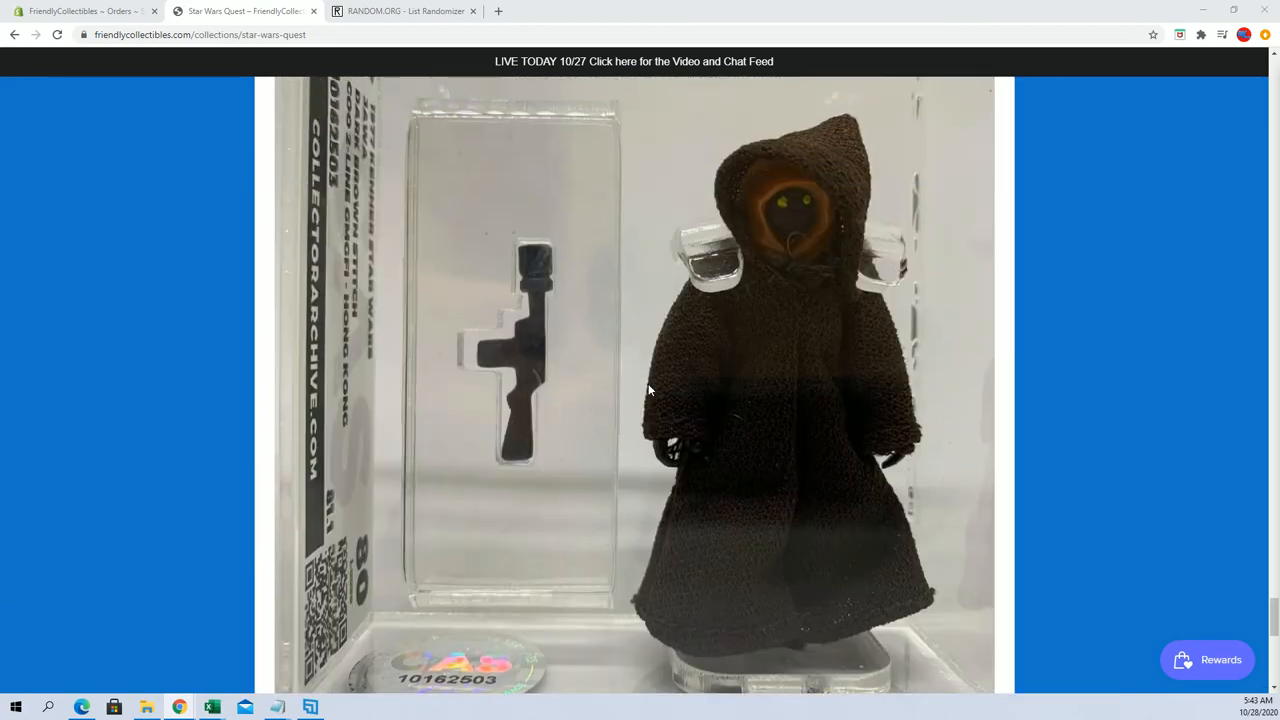
scroll("down", 3)
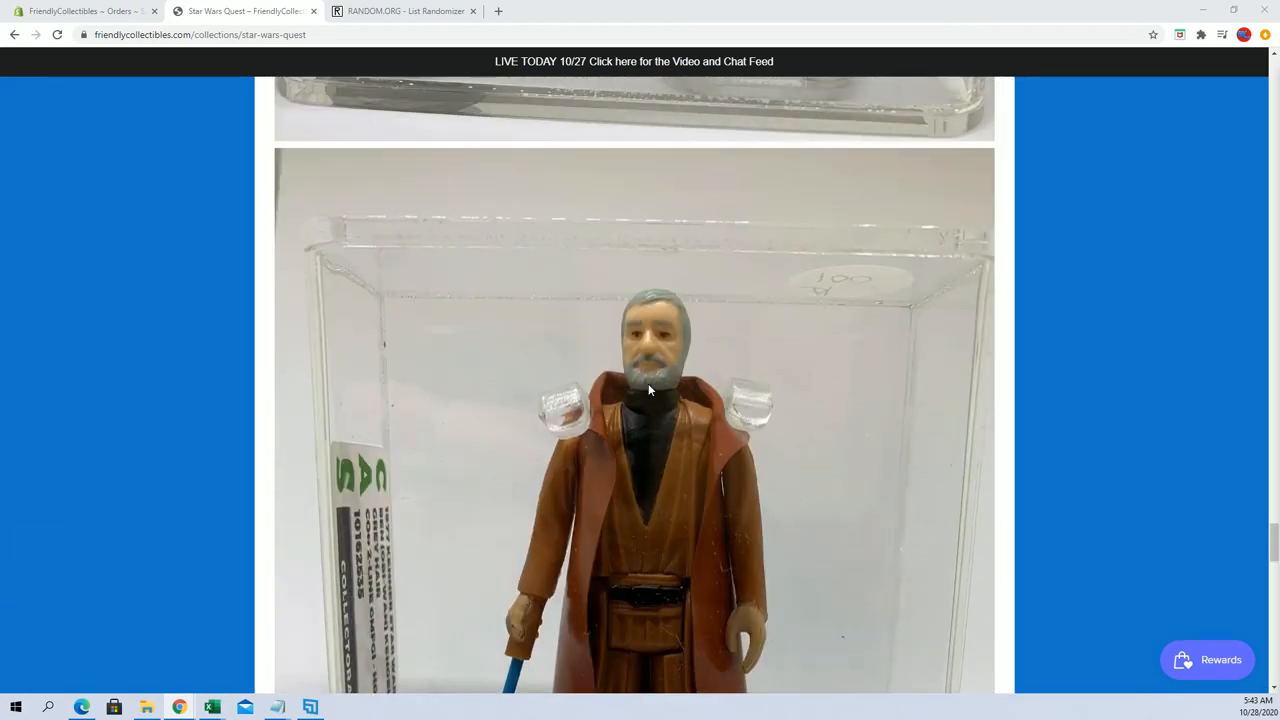
scroll("down", 3)
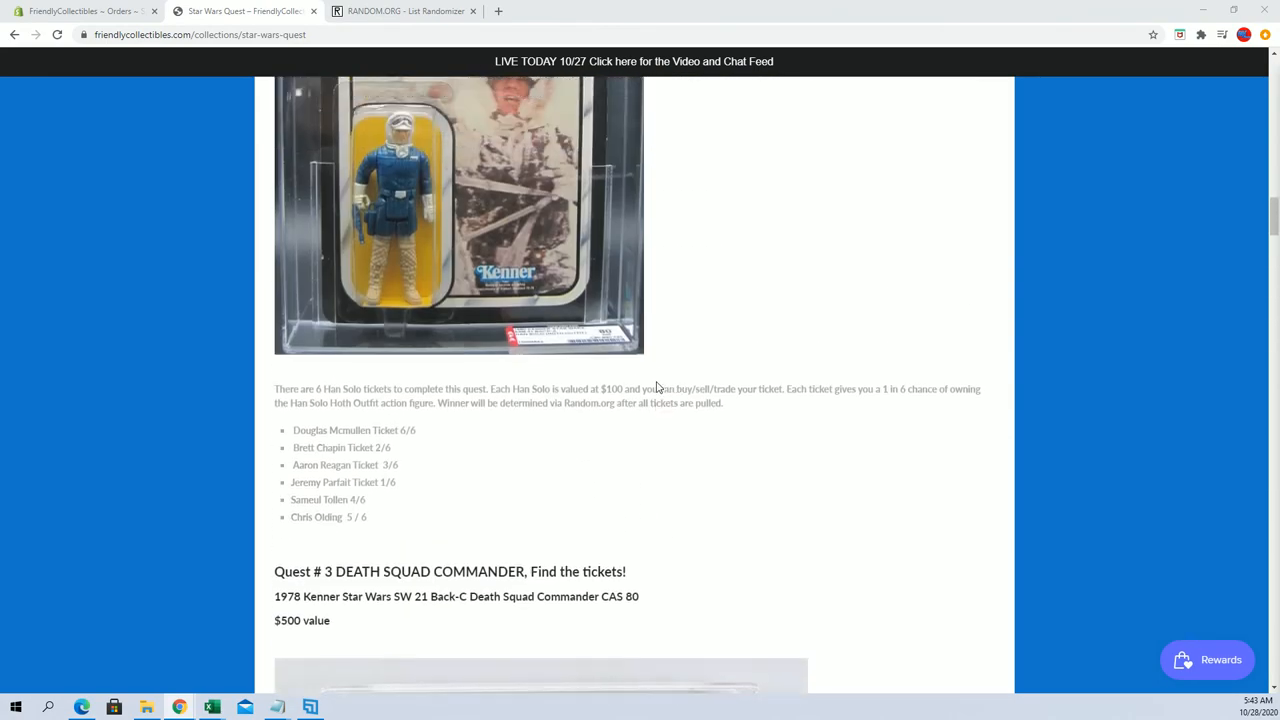
scroll("up", 3)
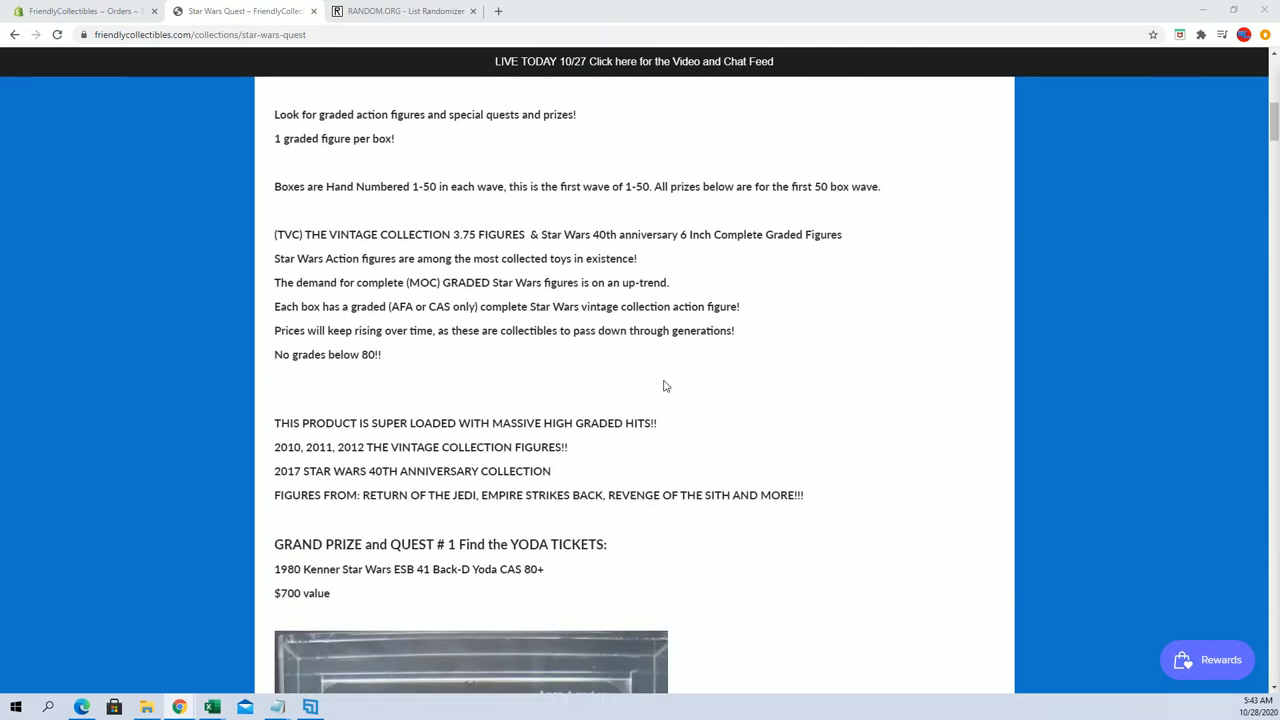
scroll("up", 3)
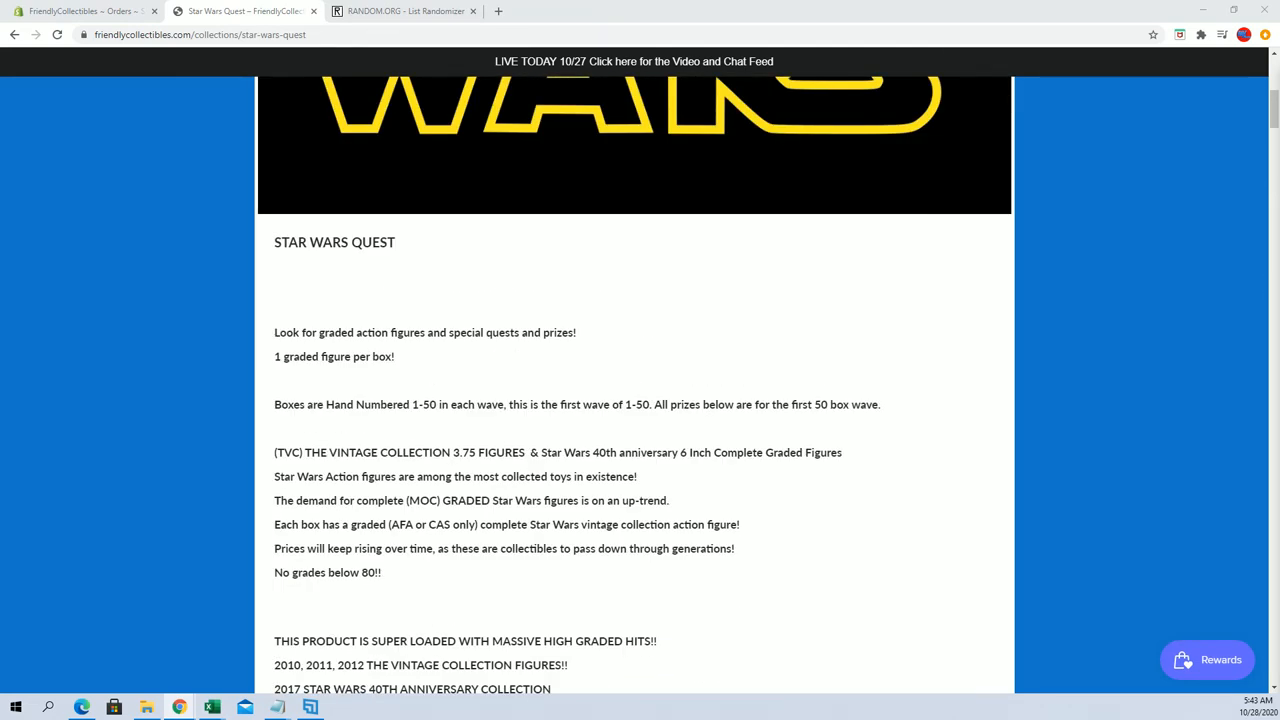